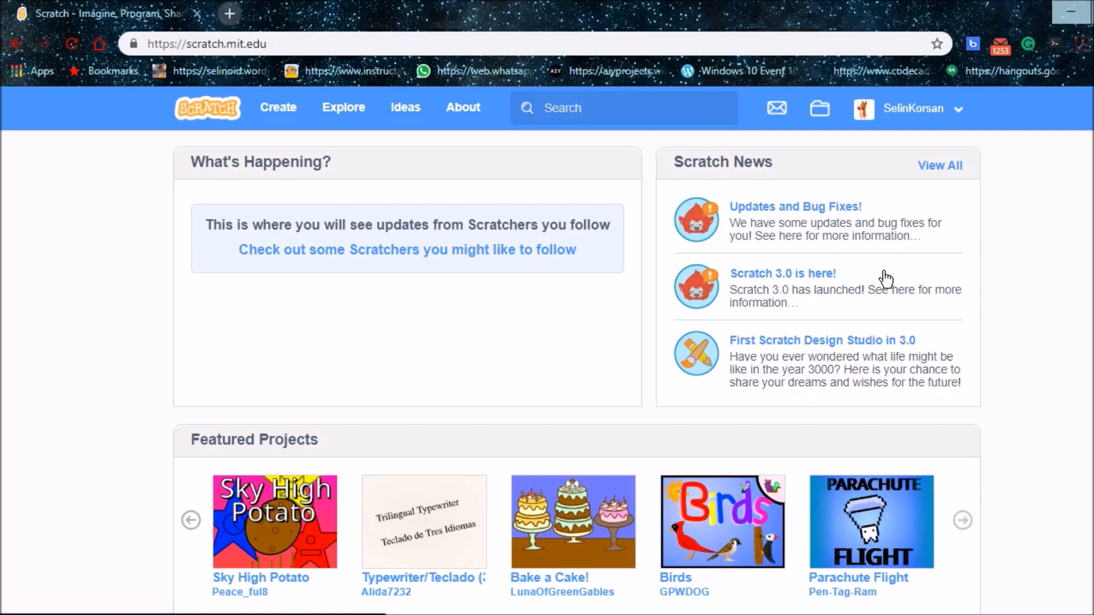
pyautogui.moveTo(264, 137)
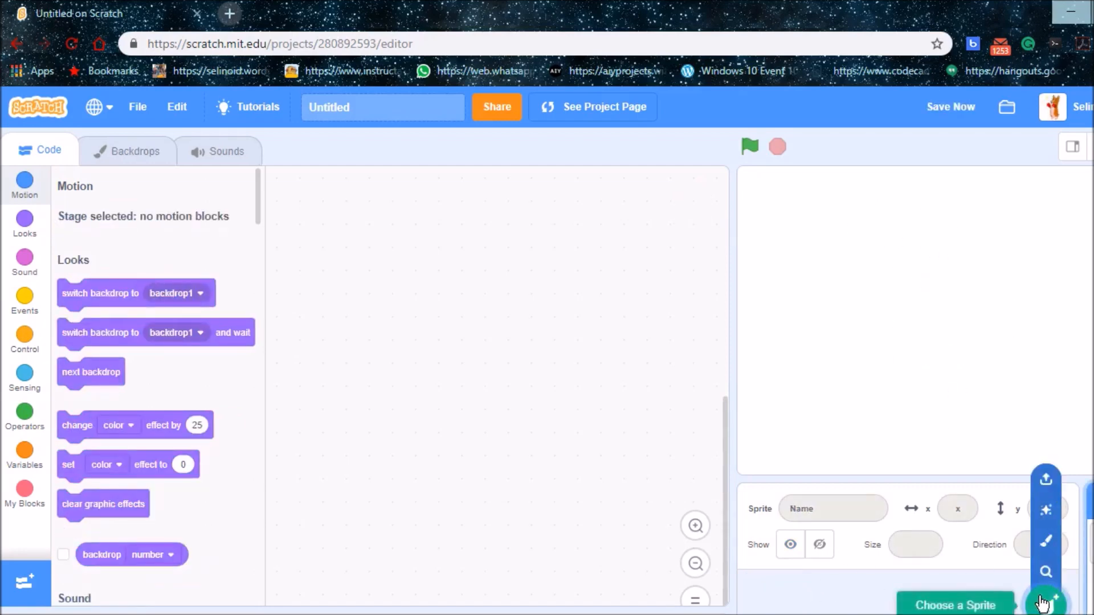
# - Upload the bamboo-holding panda png from the computer as a new sprite
pyautogui.click(1061, 602)
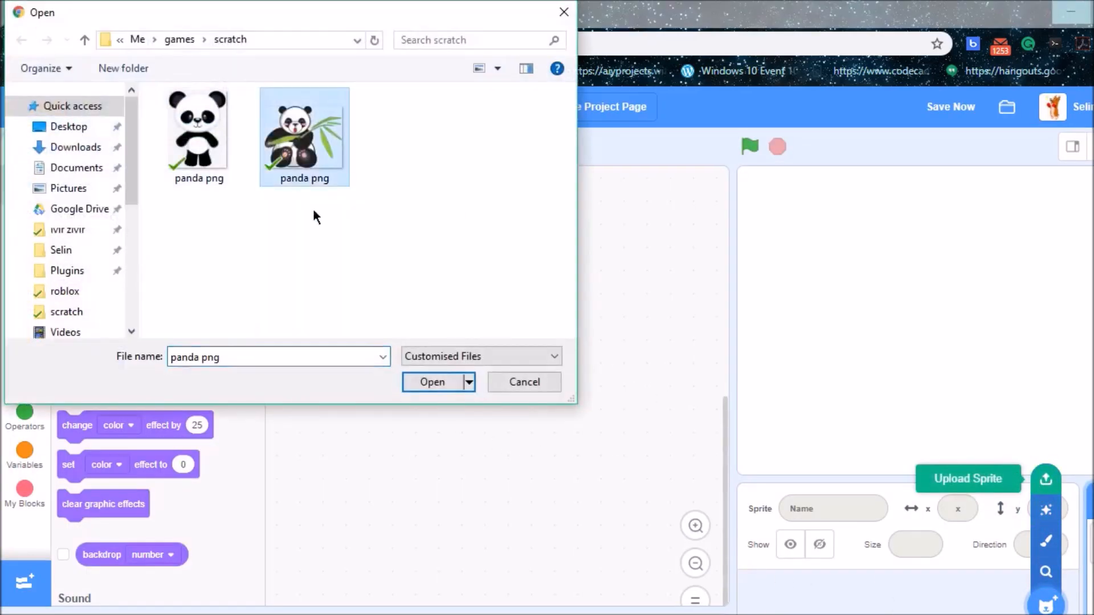
pyautogui.click(431, 382)
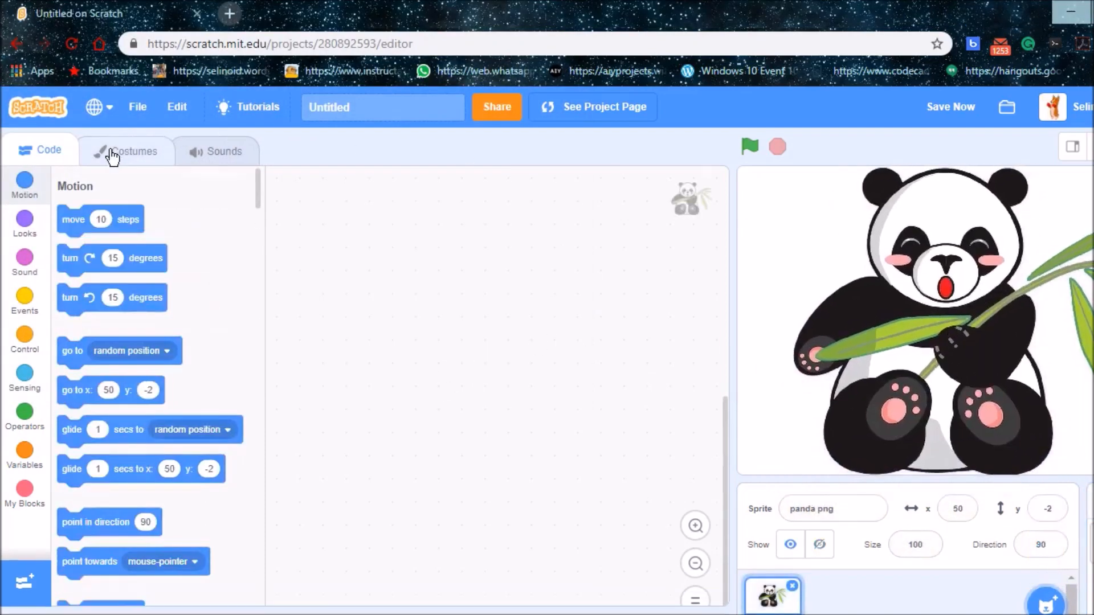
# - Convert the panda costume to vector, shrink it, and return to its code
pyautogui.click(128, 151)
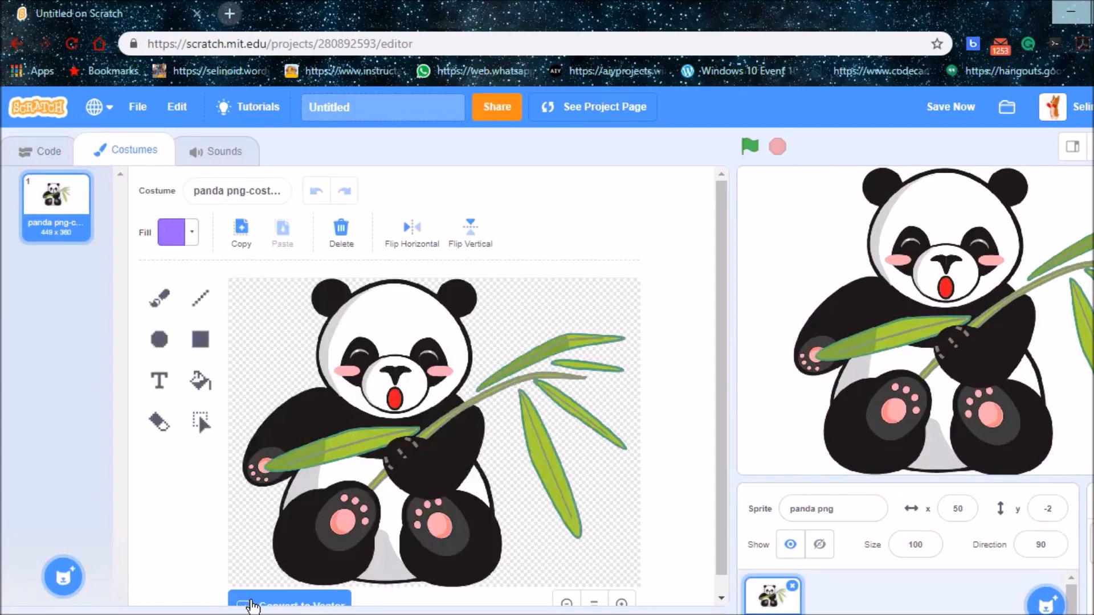
pyautogui.click(290, 606)
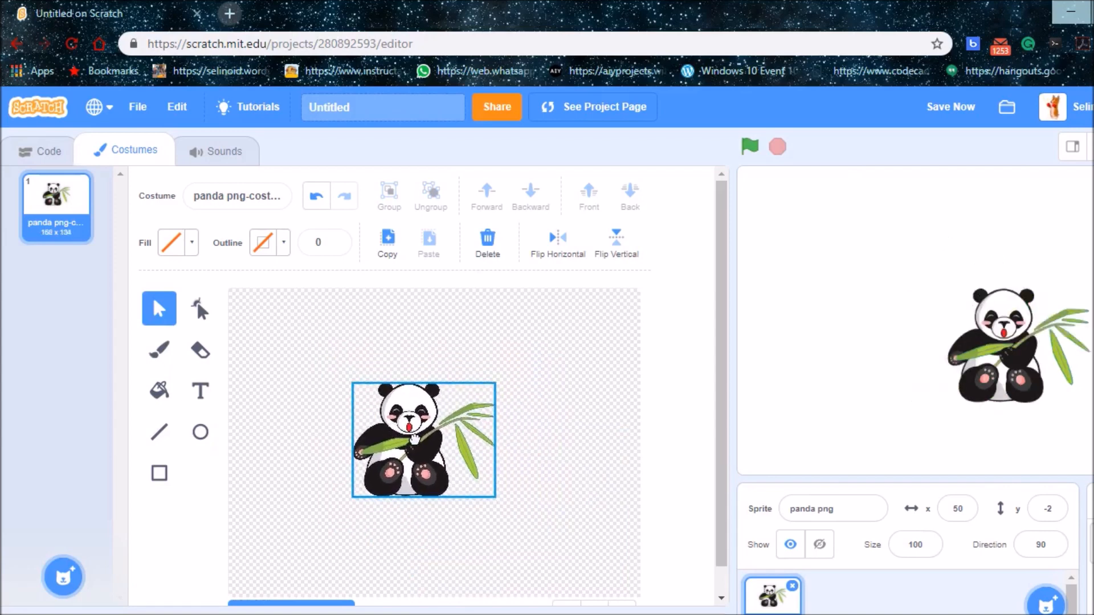
pyautogui.click(49, 150)
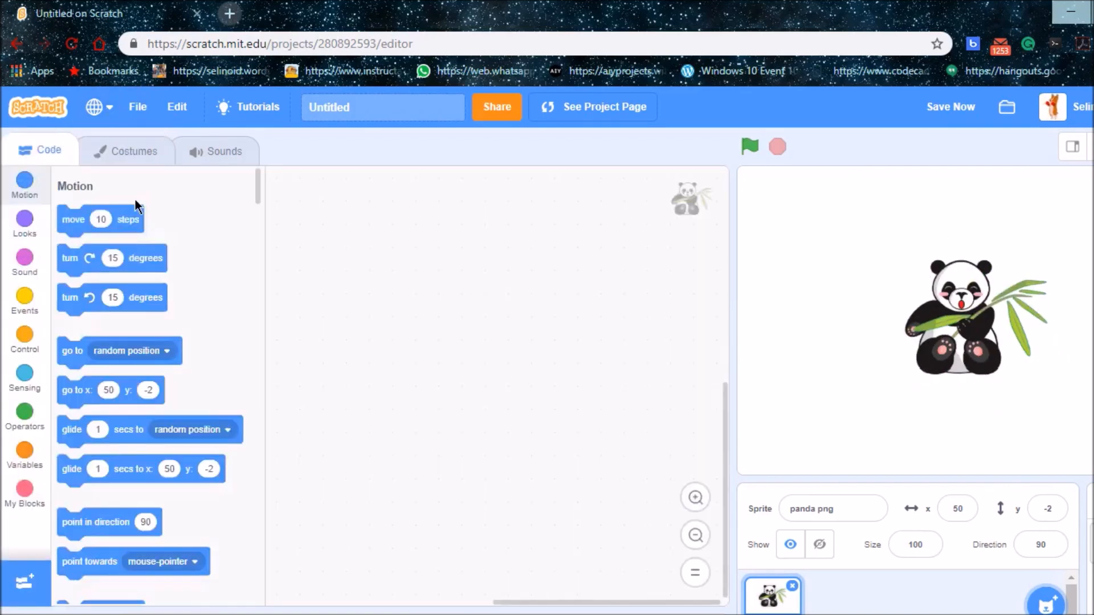
pyautogui.moveTo(25, 581)
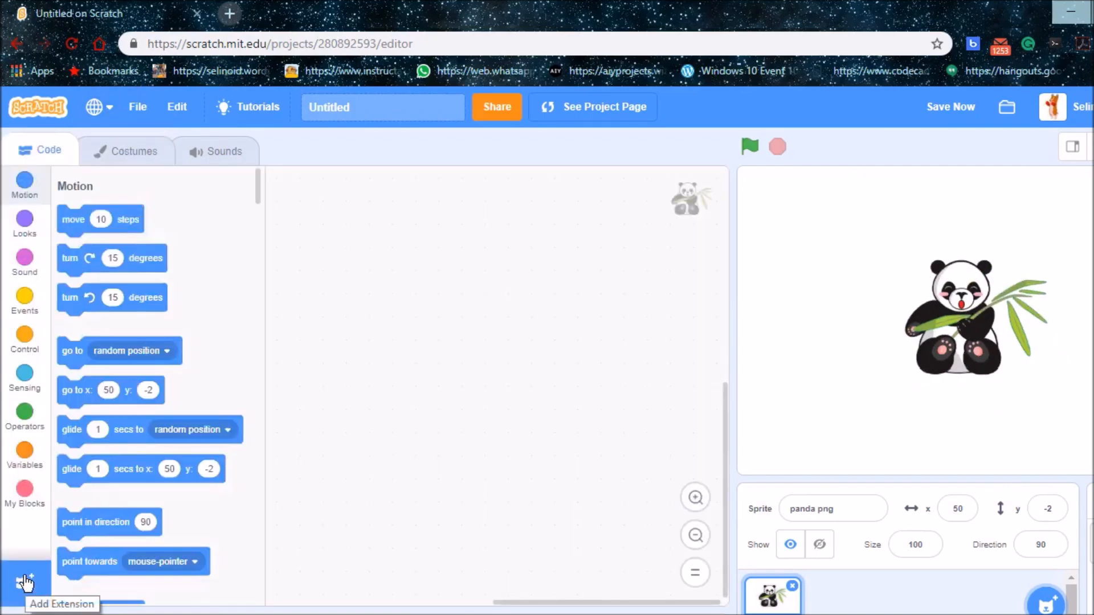
# - Add the Video Sensing extension and show its blocks with the webcam feed on stage
pyautogui.click(25, 582)
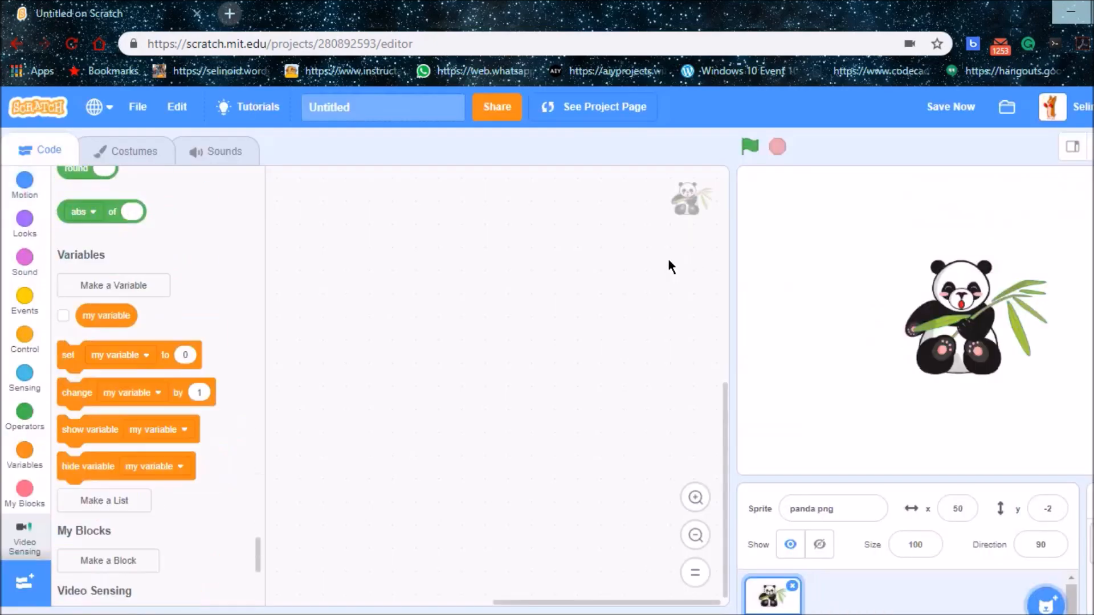
pyautogui.click(24, 534)
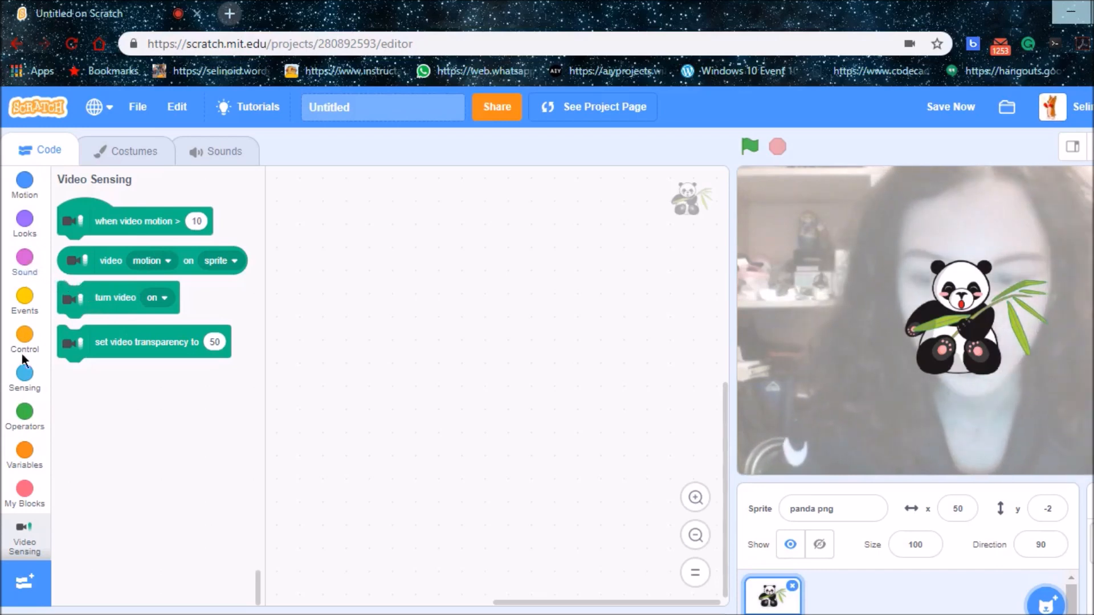
pyautogui.moveTo(276, 346)
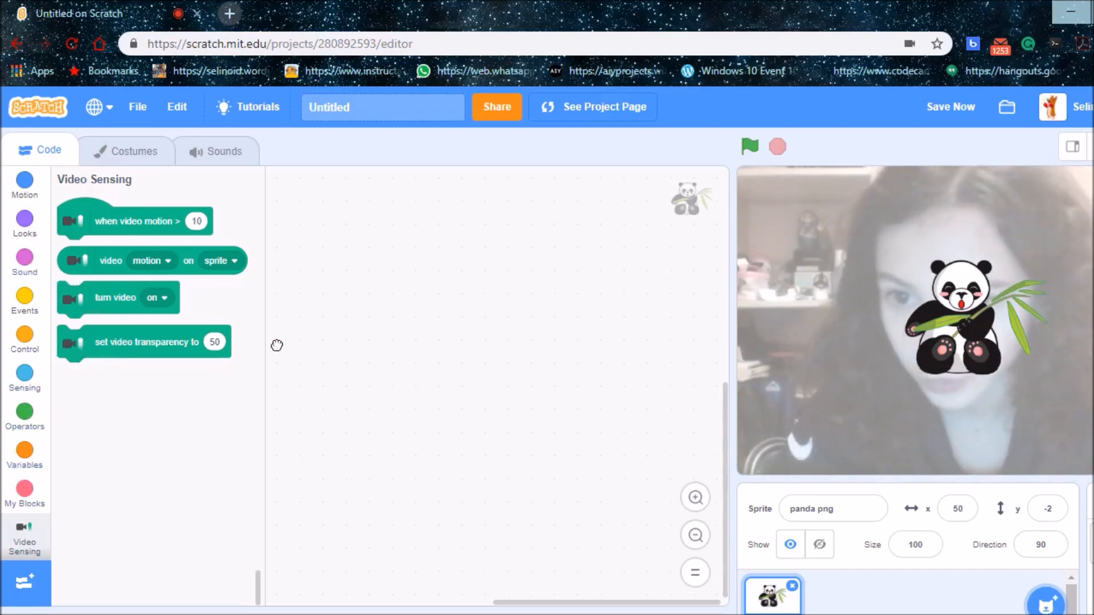
# - Green-flag script: set video transparency to 0, then send the panda to x 0, y 0
pyautogui.moveTo(145, 342); pyautogui.dragTo(359, 339)
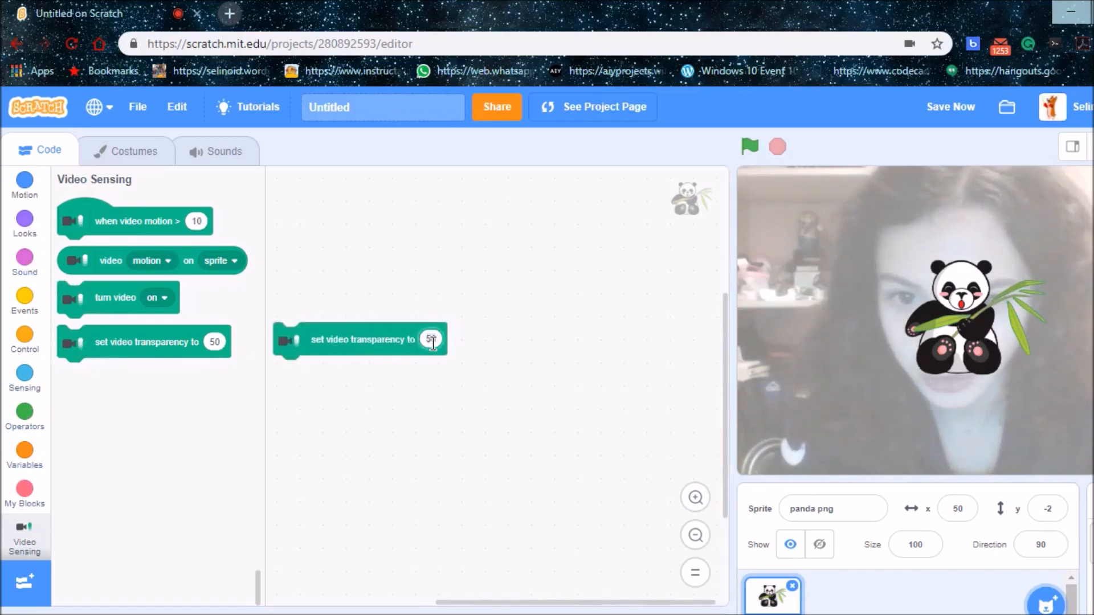
pyautogui.write('0')
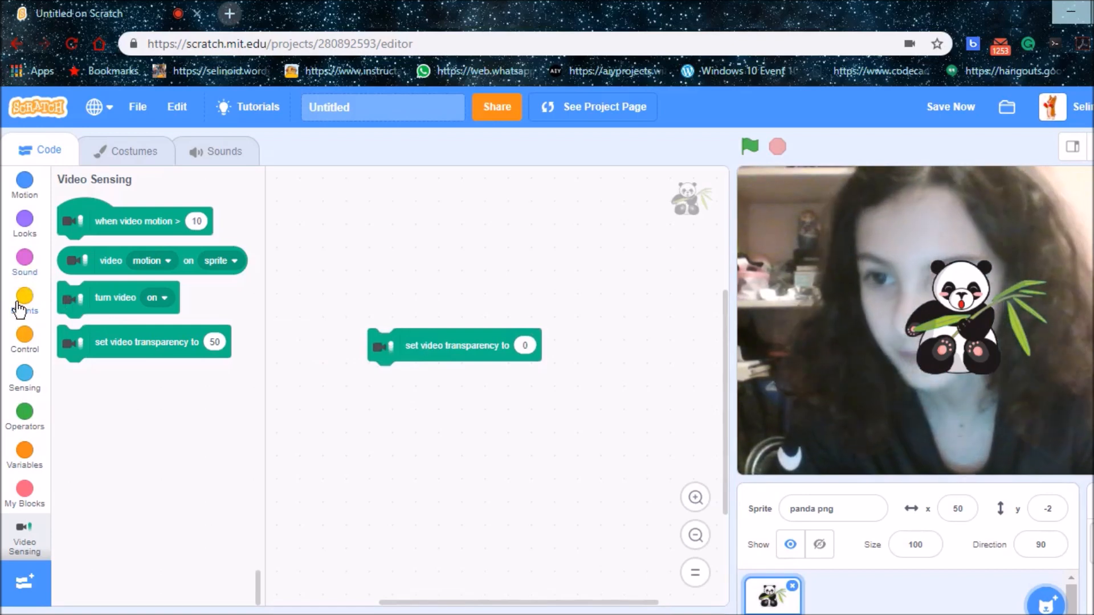
pyautogui.click(25, 301)
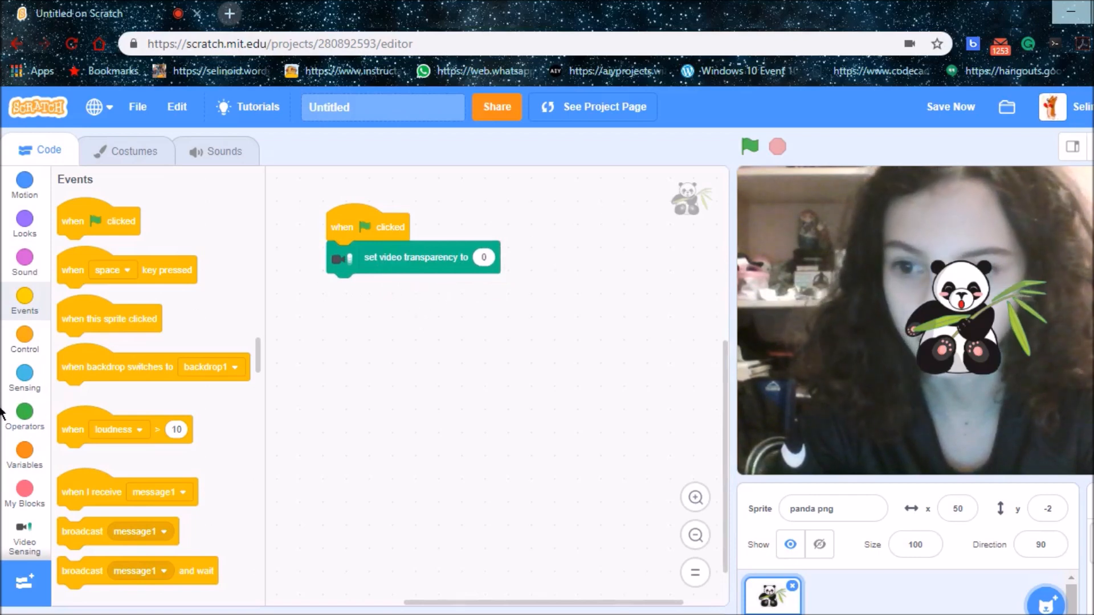
pyautogui.click(25, 185)
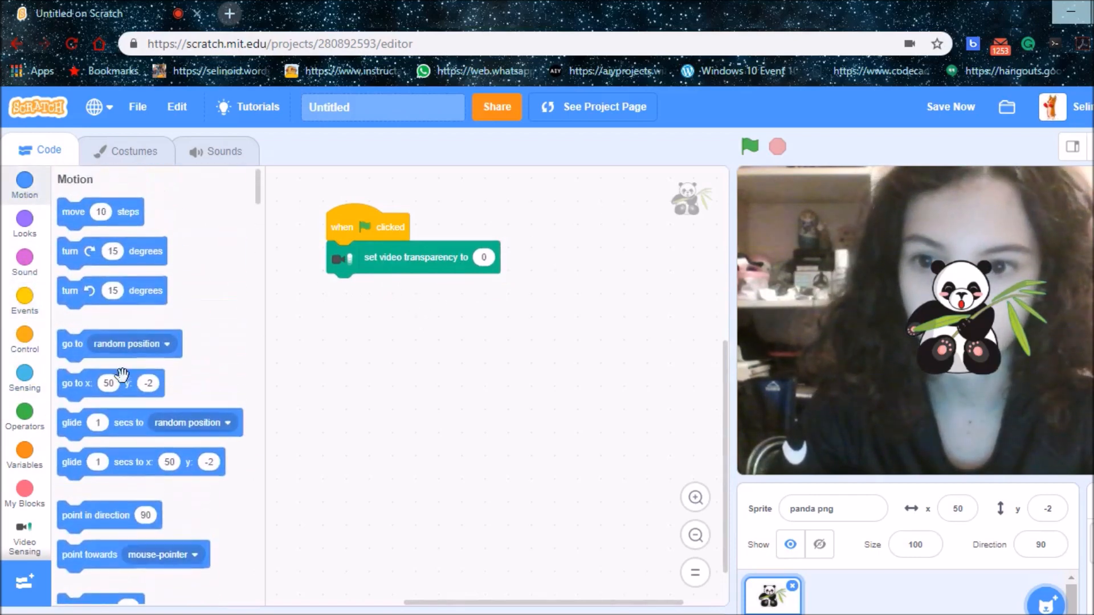
pyautogui.moveTo(109, 383); pyautogui.dragTo(307, 371)
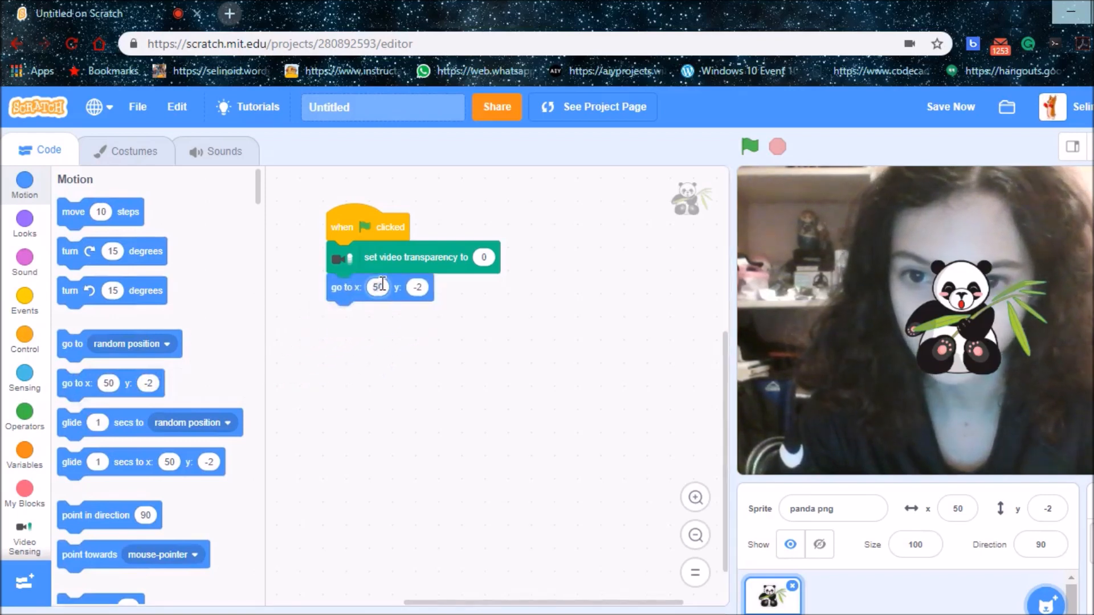
pyautogui.write('0')
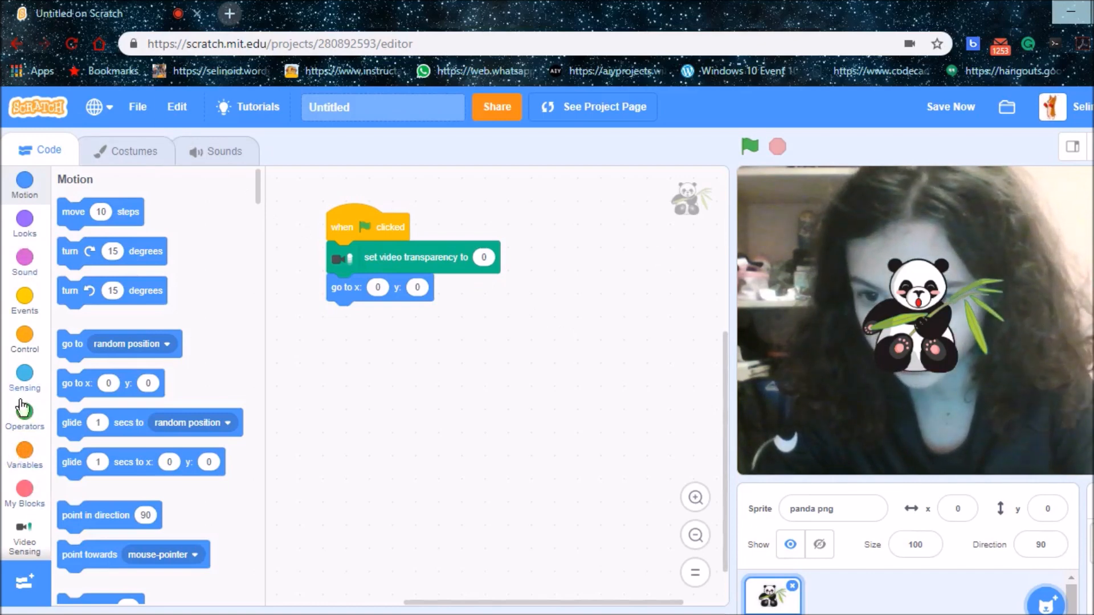
# - When video motion exceeds 40, move the panda 10 steps, then run the project to test it
pyautogui.click(25, 412)
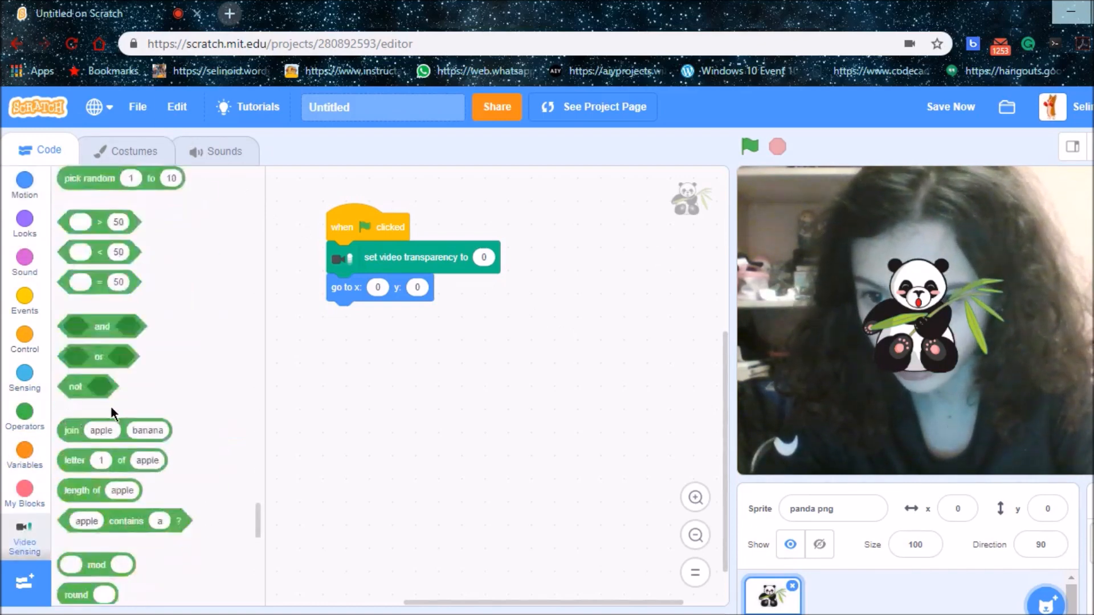
pyautogui.click(24, 537)
pyautogui.write('40')
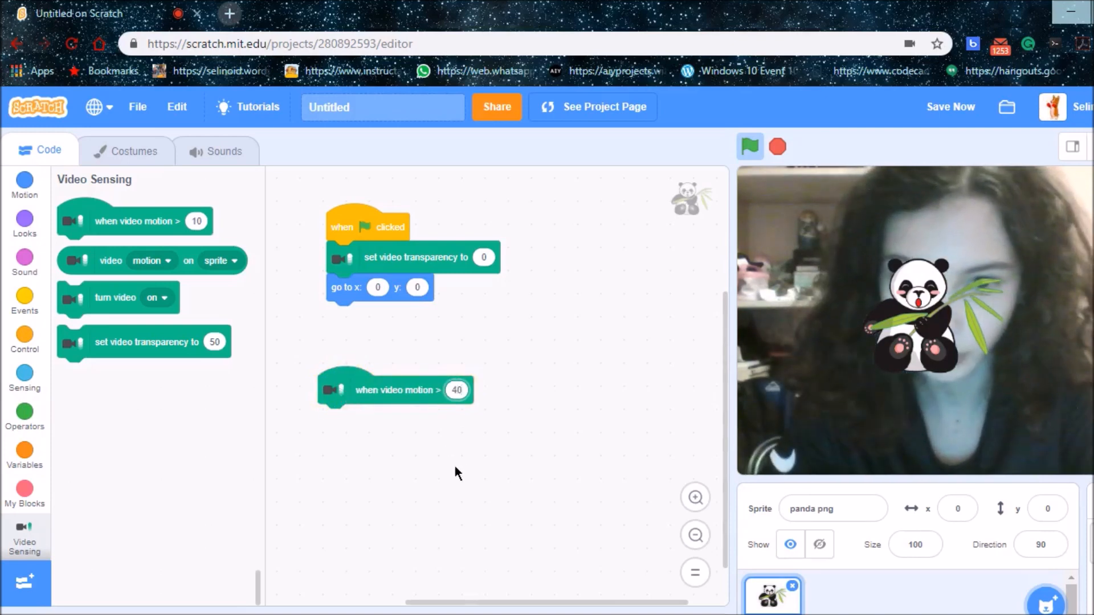
pyautogui.click(24, 185)
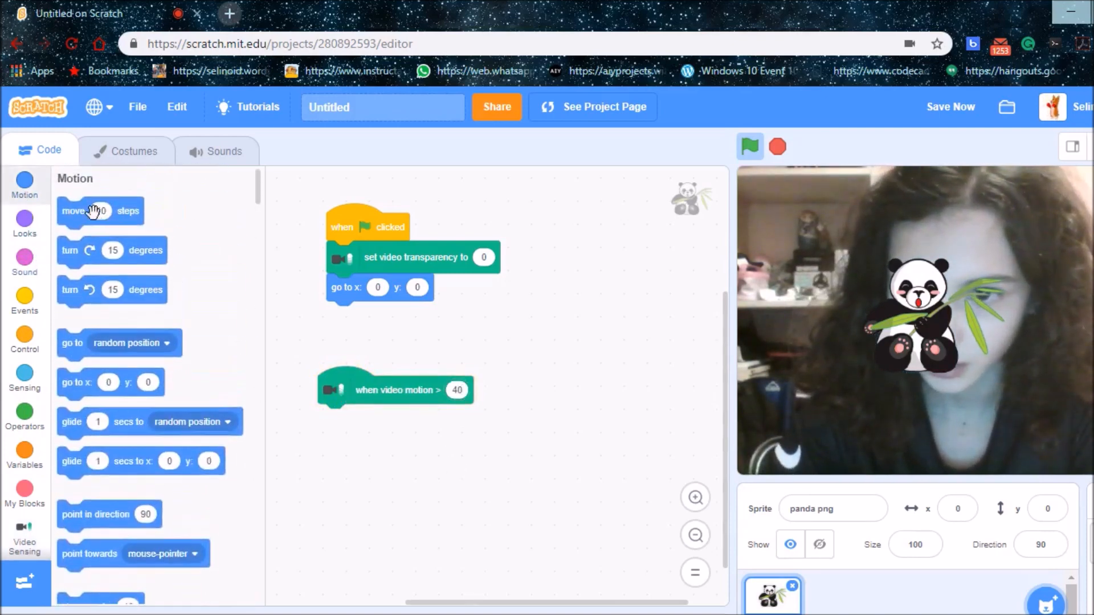
pyautogui.moveTo(100, 211); pyautogui.dragTo(413, 418)
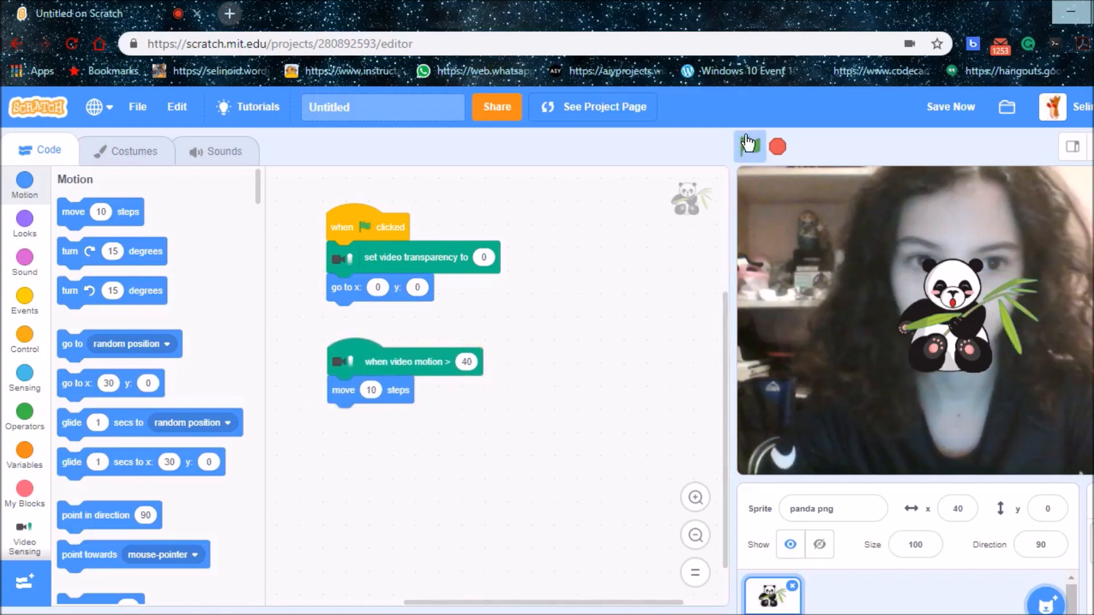
pyautogui.click(750, 147)
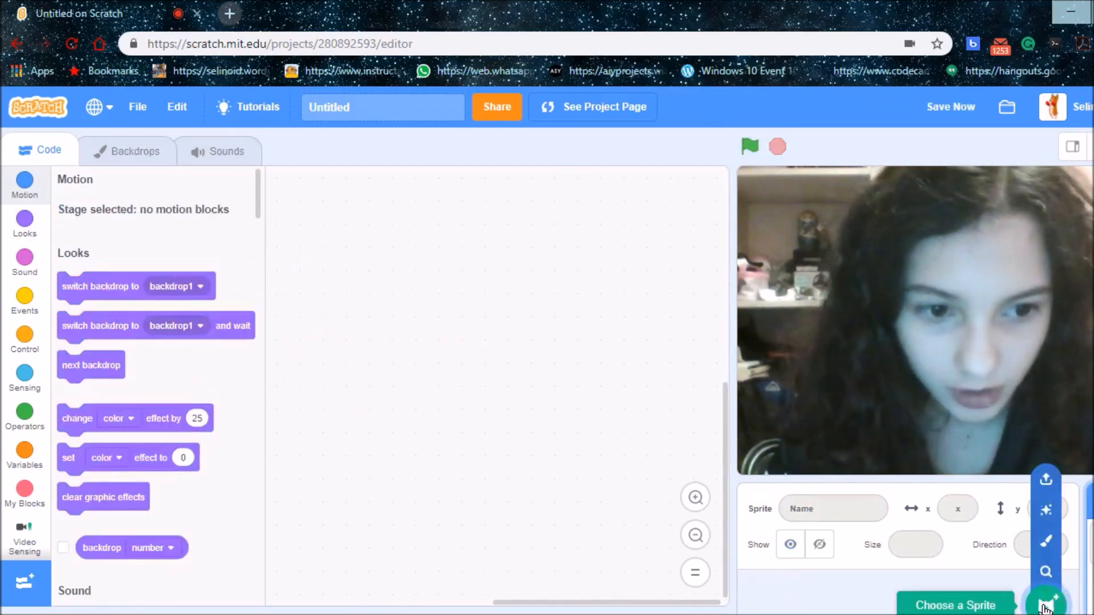
# - Add the Balloon1 sprite from the library, searching 'ba'
pyautogui.click(1045, 602)
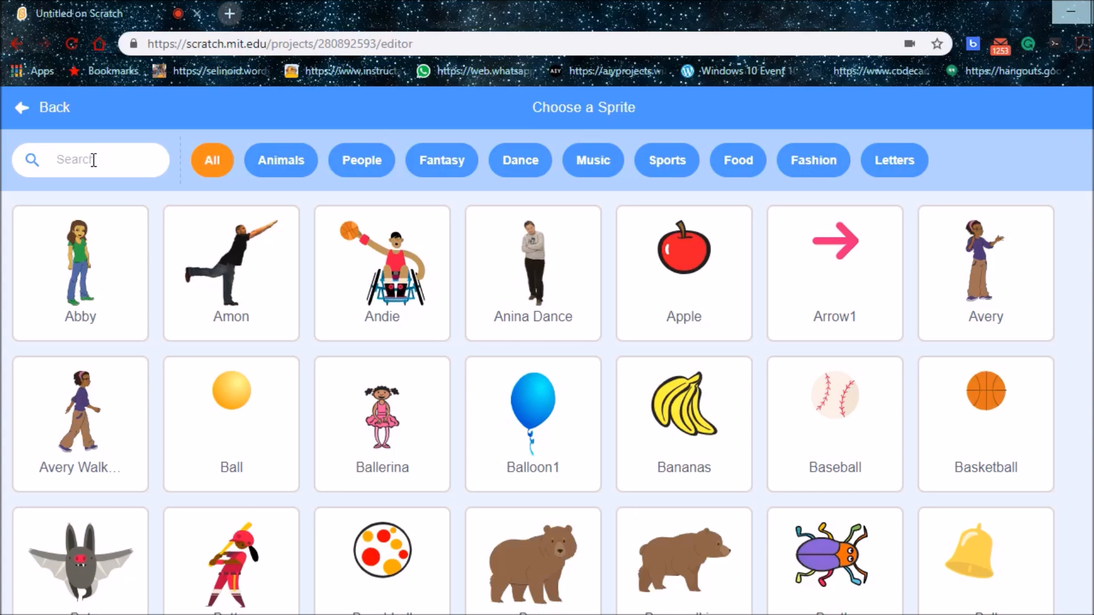
pyautogui.write('ba')
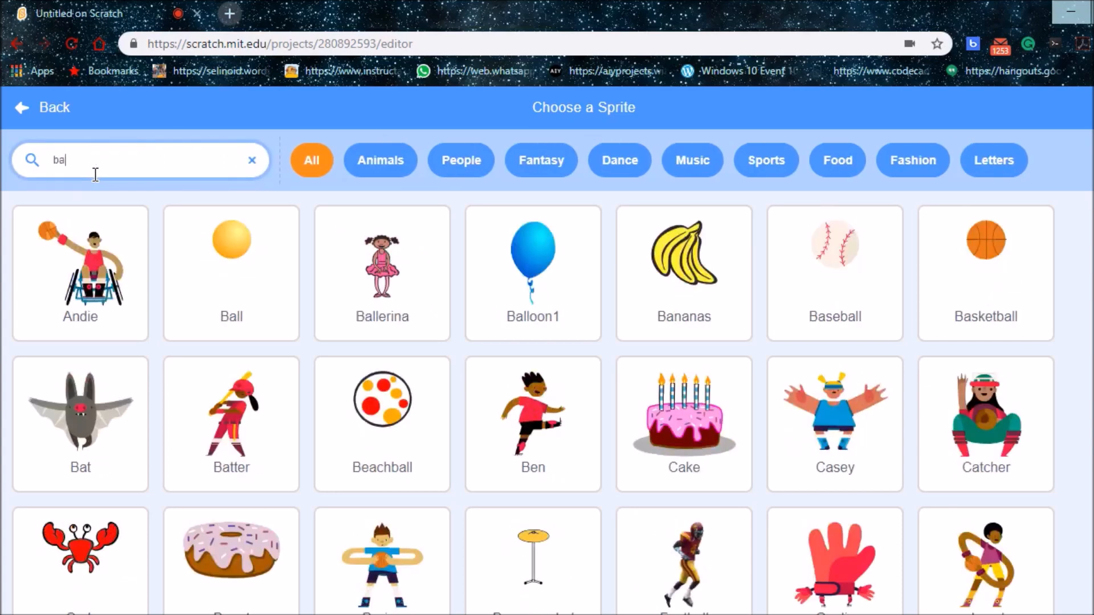
pyautogui.click(533, 261)
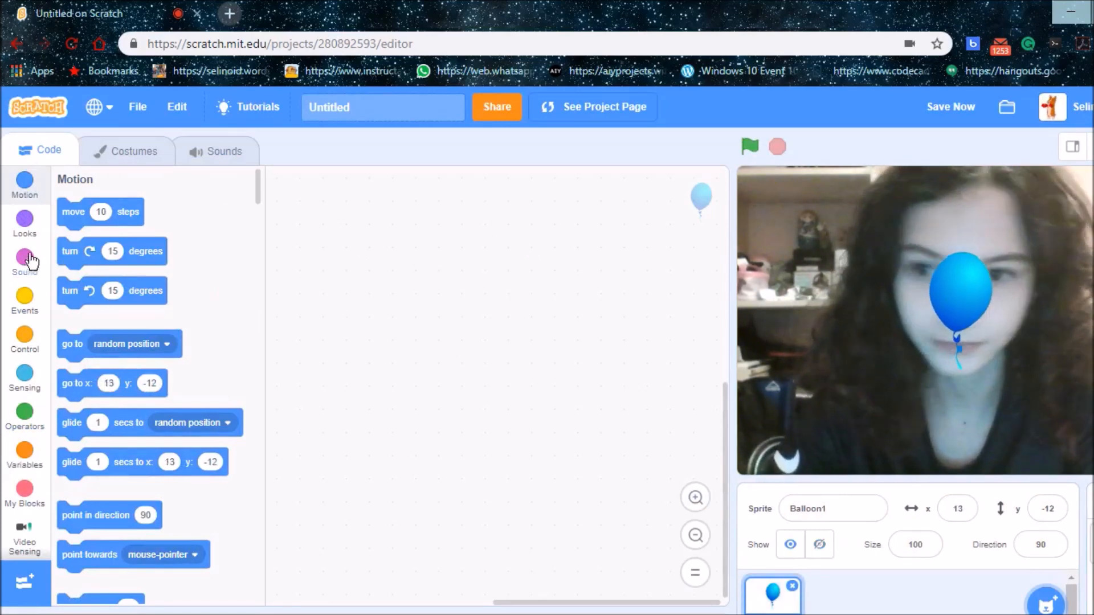
# - Start a balloon script triggered when video motion exceeds 20, playing the Pop sound
pyautogui.click(24, 532)
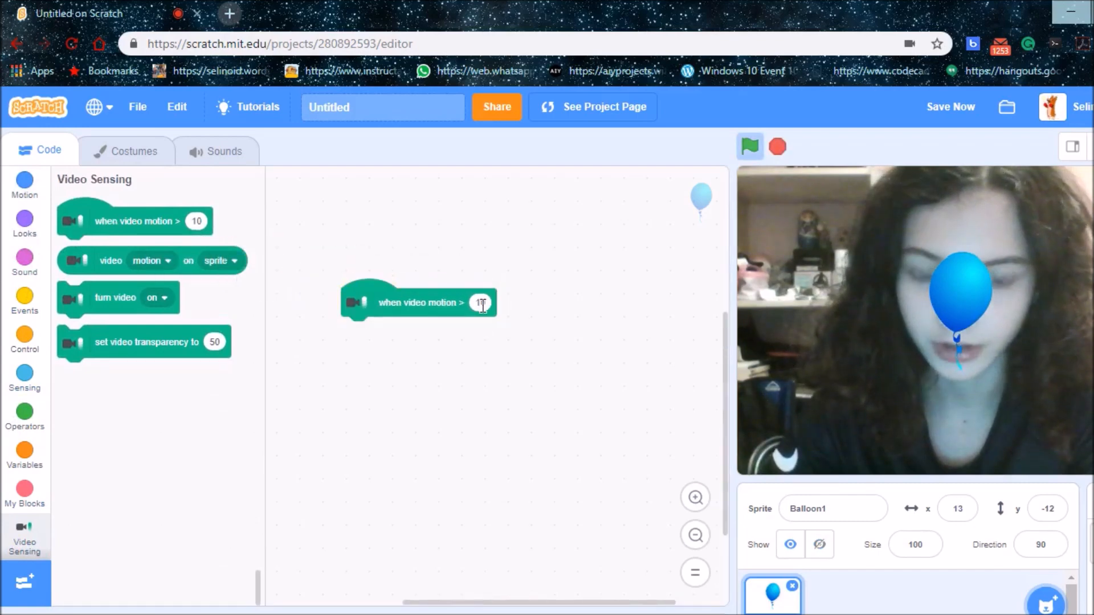
pyautogui.write('20')
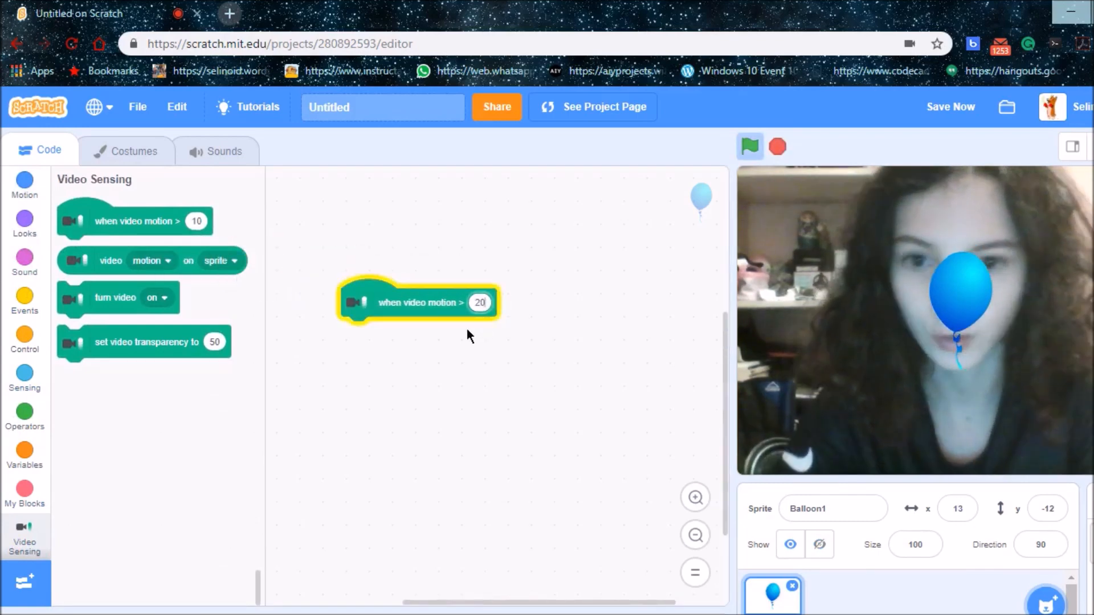
pyautogui.click(24, 262)
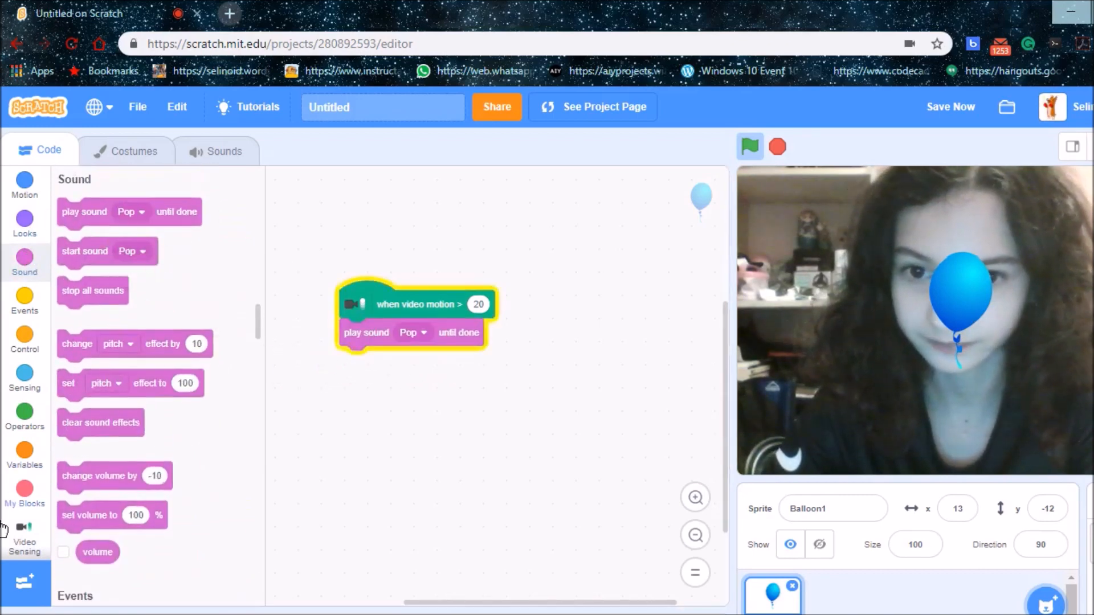
pyautogui.click(24, 537)
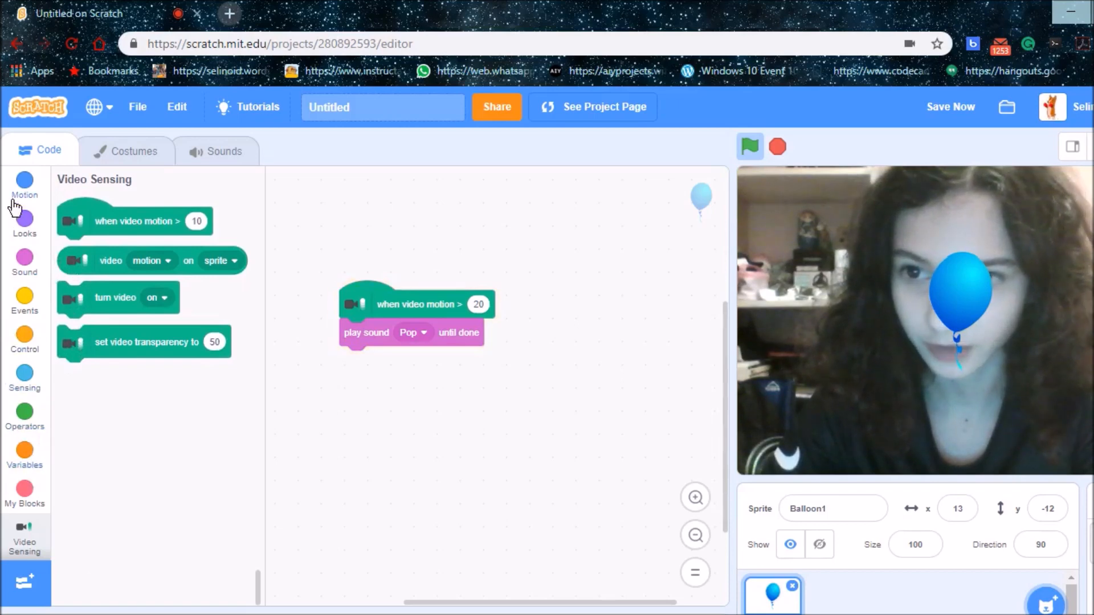
# - After the pop, jump to a random position and change the colour effect by 25
pyautogui.click(25, 186)
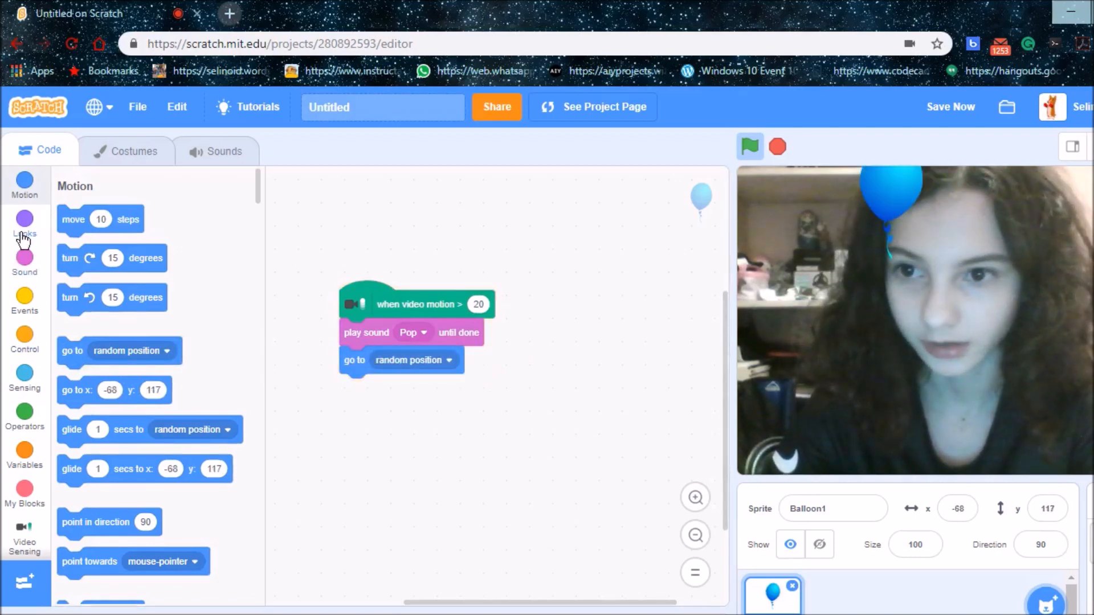
pyautogui.click(24, 223)
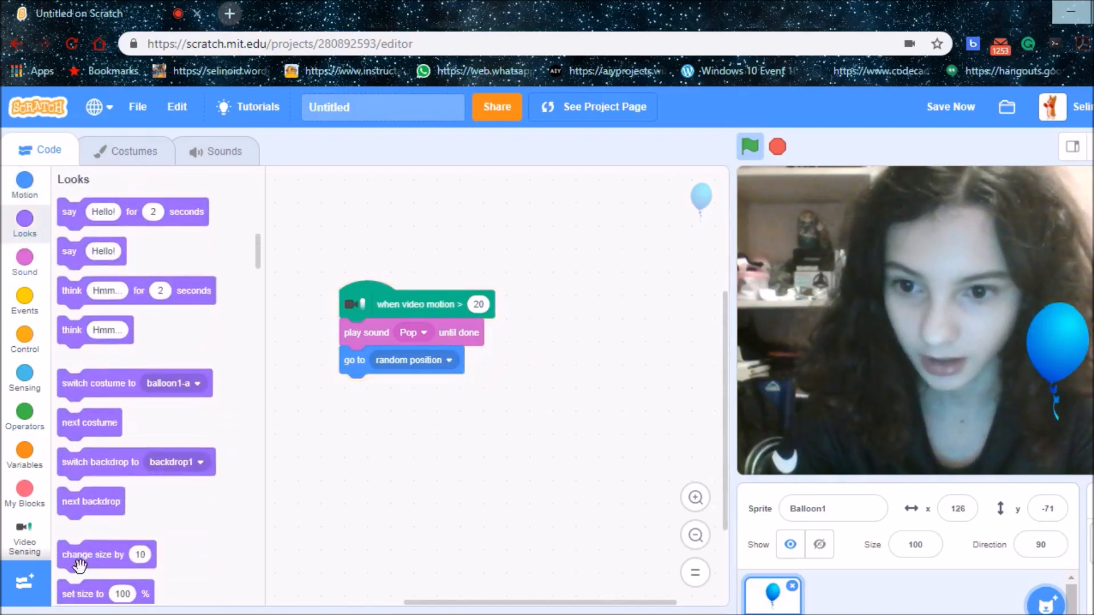
pyautogui.scroll(-3)
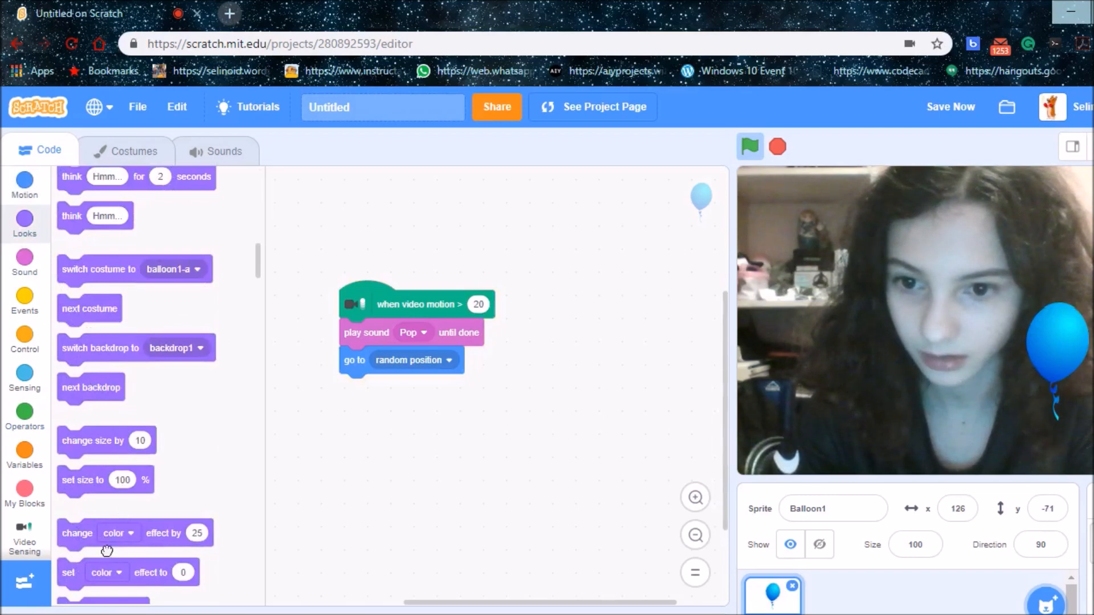
pyautogui.moveTo(105, 534); pyautogui.dragTo(377, 388)
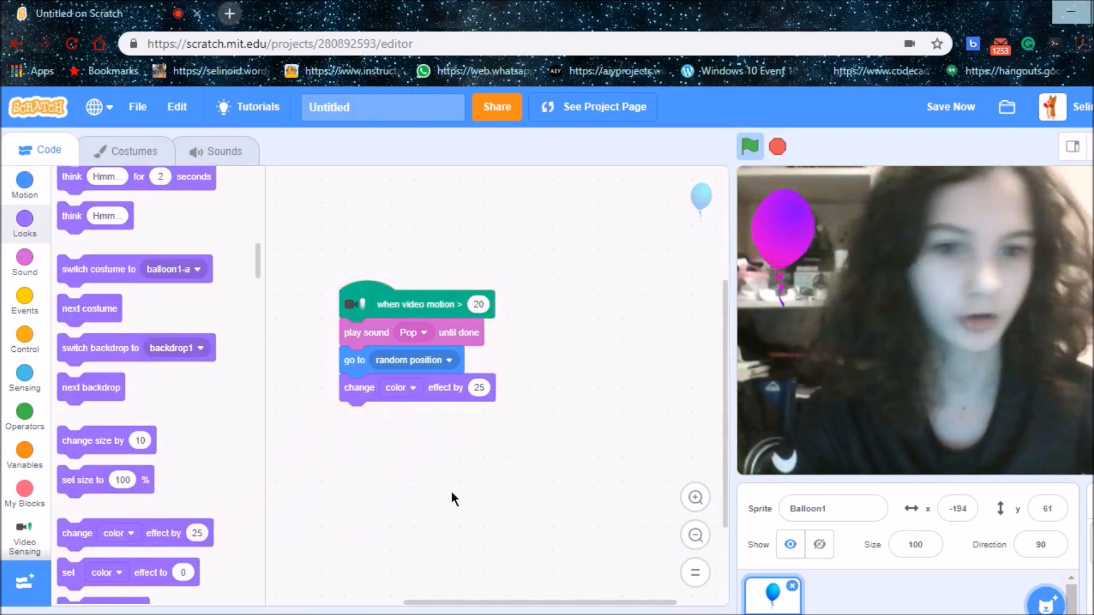
# - Run the balloon script by waving at the webcam, then make a score variable shown at 0
pyautogui.click(749, 147)
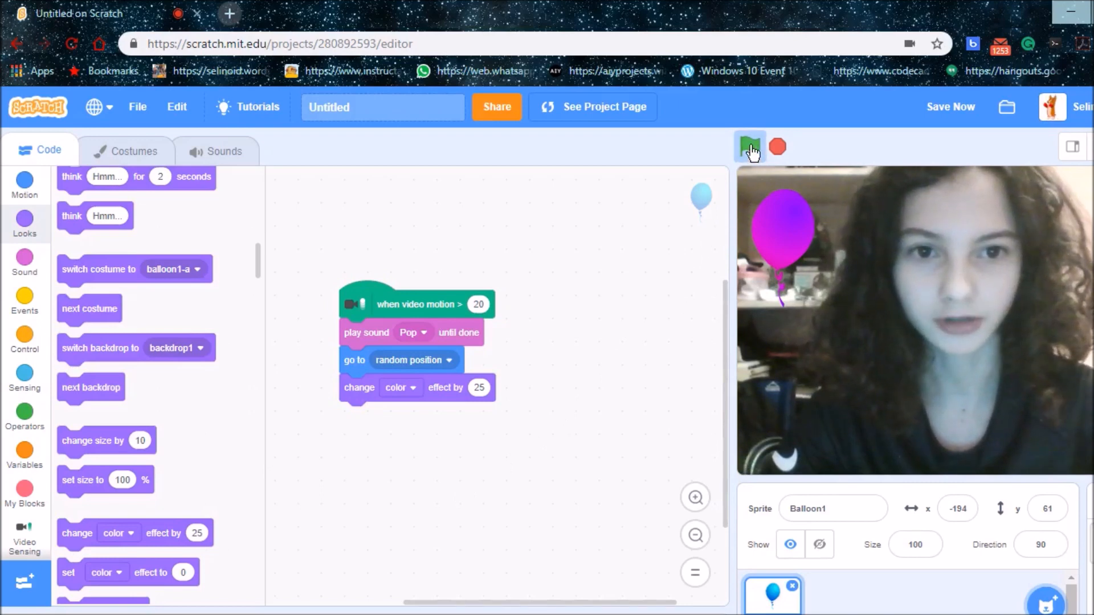
pyautogui.click(750, 147)
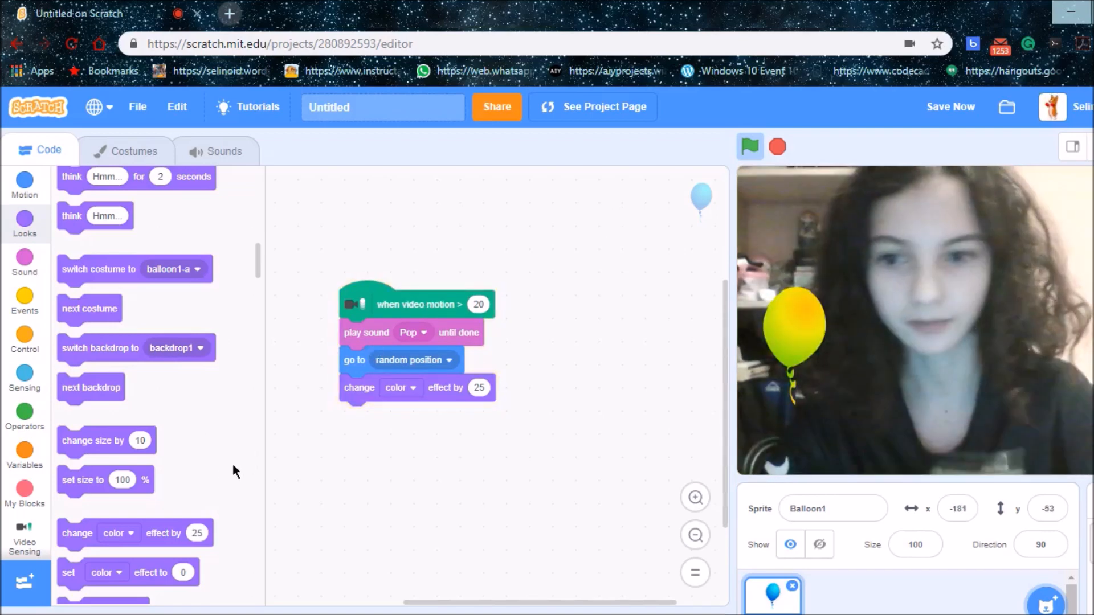
pyautogui.click(24, 450)
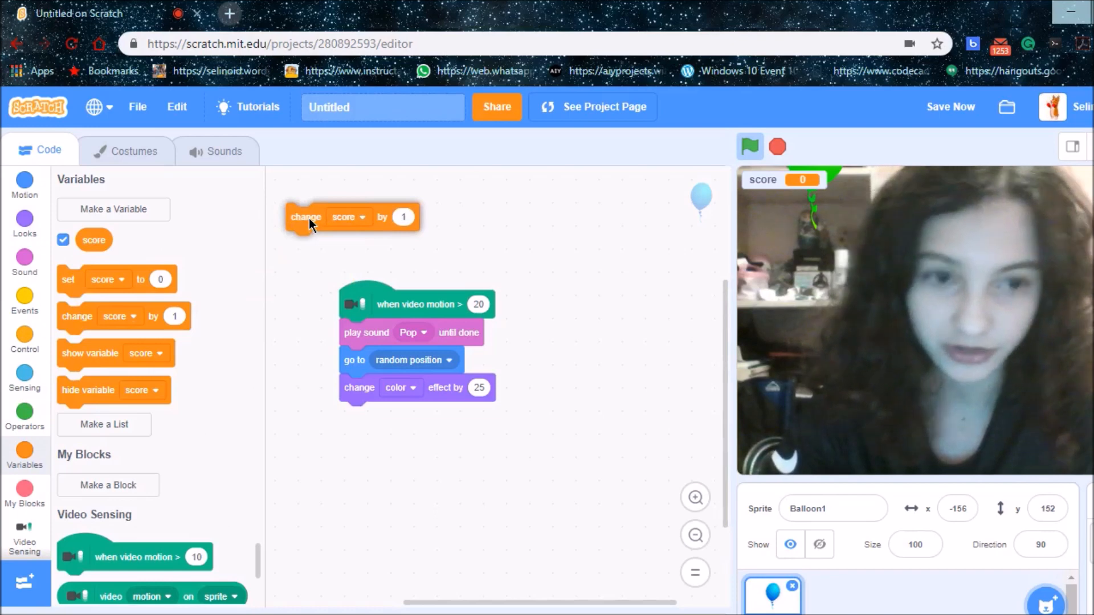
# - Insert 'change score by 1' into the balloon script right after the Pop sound
pyautogui.moveTo(306, 217); pyautogui.dragTo(312, 252)
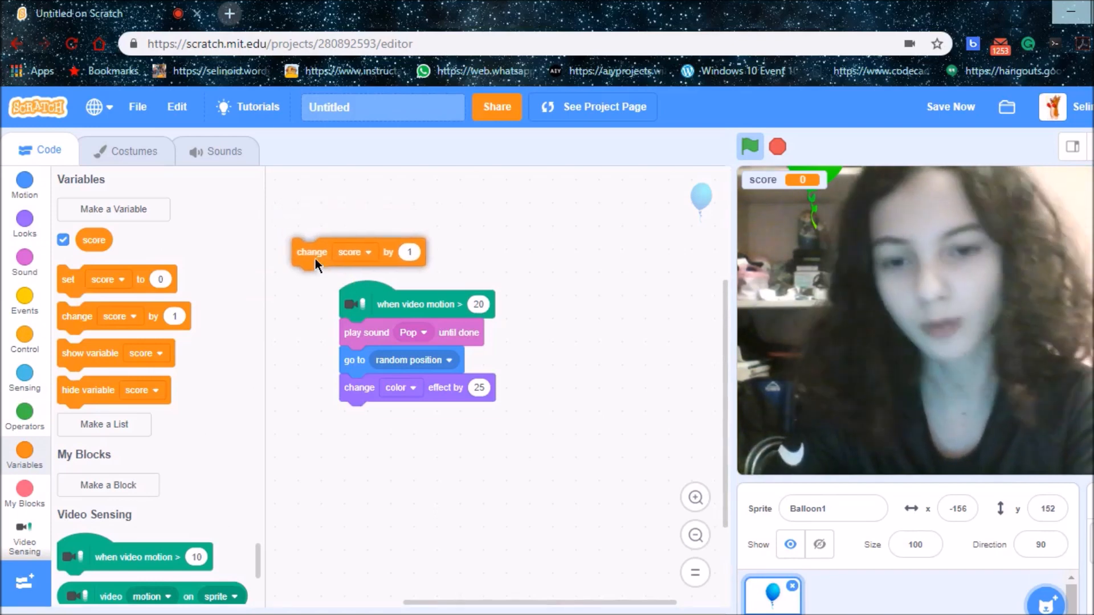
pyautogui.moveTo(312, 252); pyautogui.dragTo(370, 366)
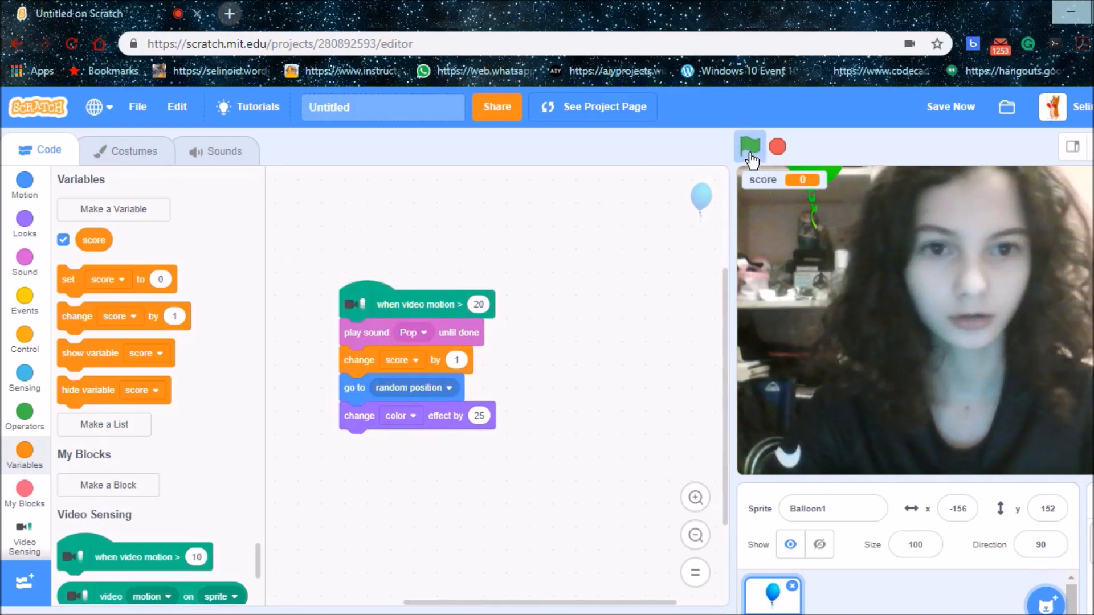
# - Run the project and pop the balloon repeatedly until the score reaches 28
pyautogui.click(749, 147)
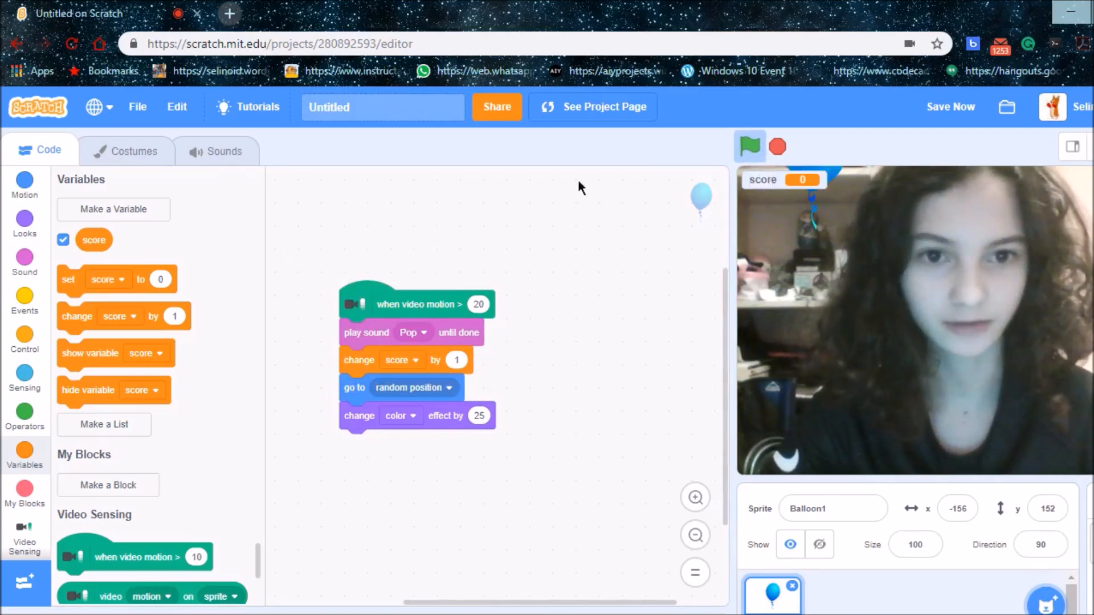
pyautogui.click(750, 147)
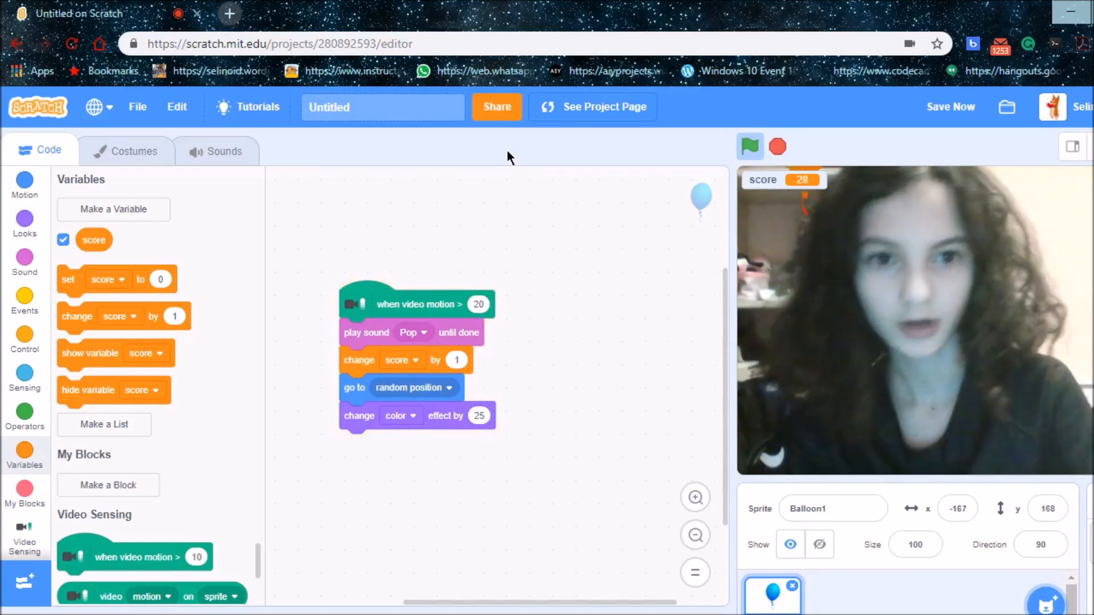
pyautogui.moveTo(522, 162)
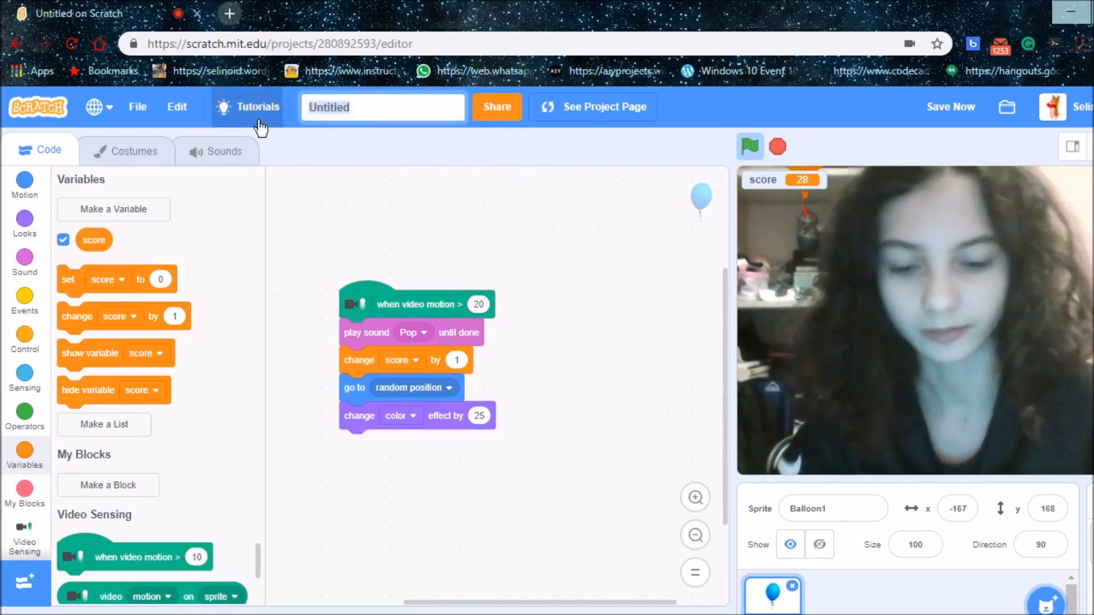
# - Rename the project to 'Video Sensing' and share it to its project page
pyautogui.click(383, 107)
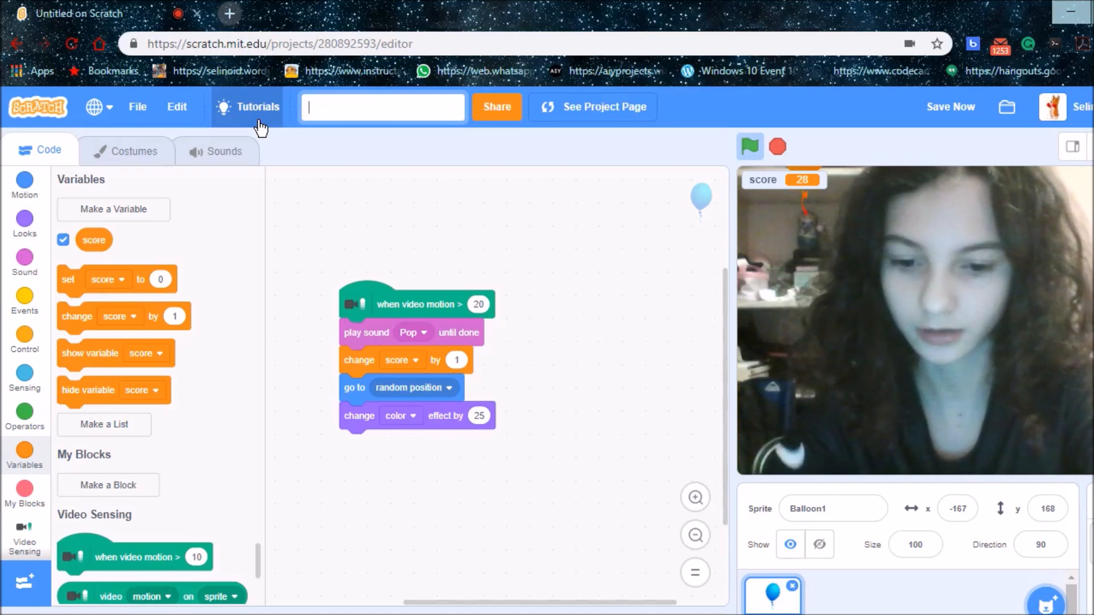
pyautogui.write('Video sensing')
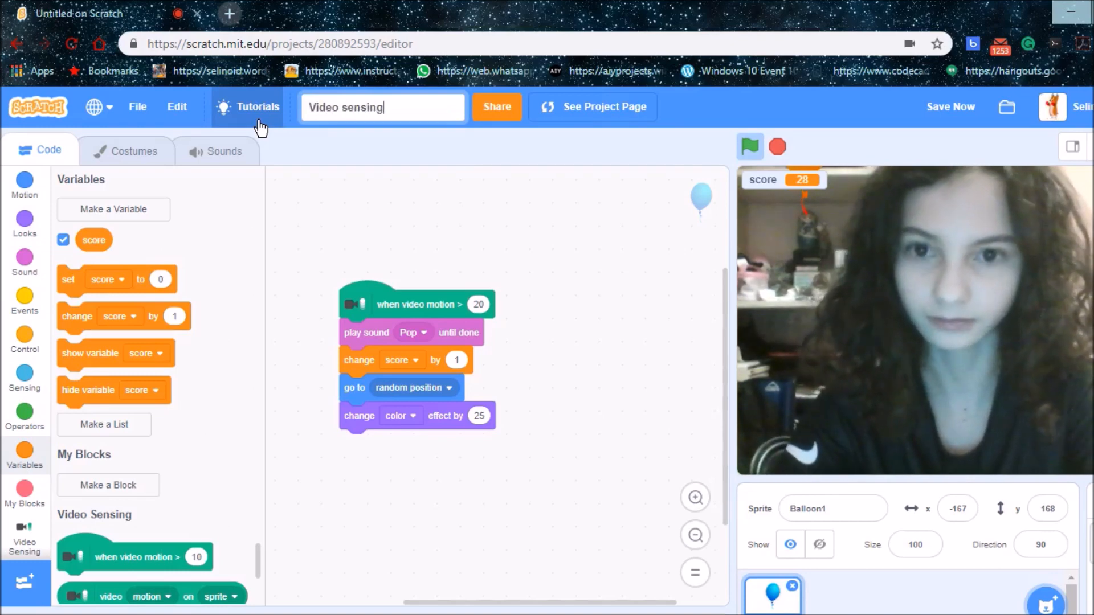
pyautogui.press('Backspace')
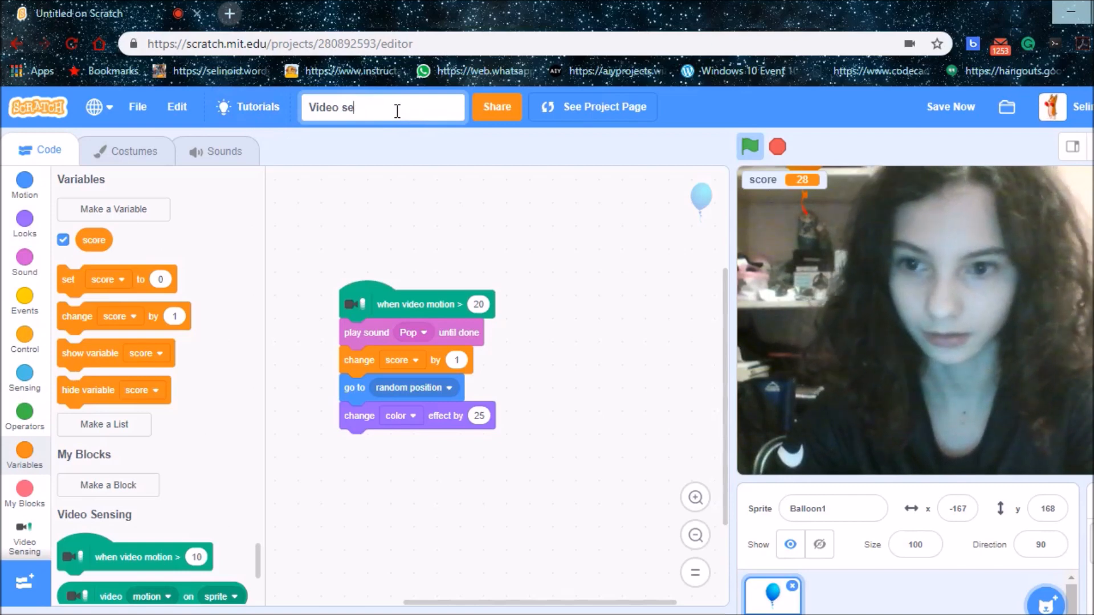
pyautogui.press('Backspace')
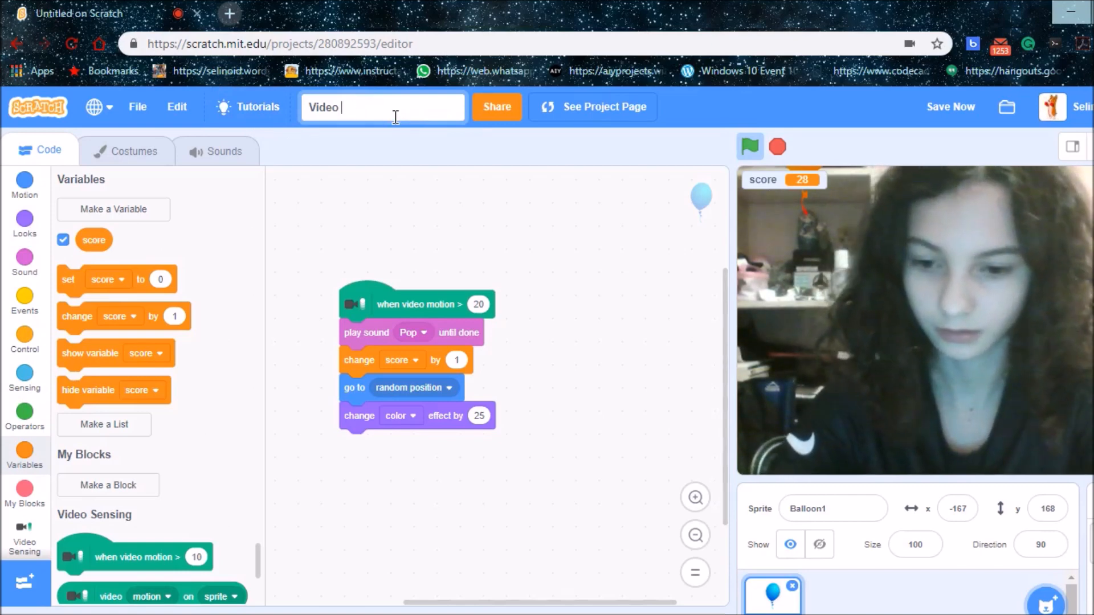
pyautogui.write('Sensing')
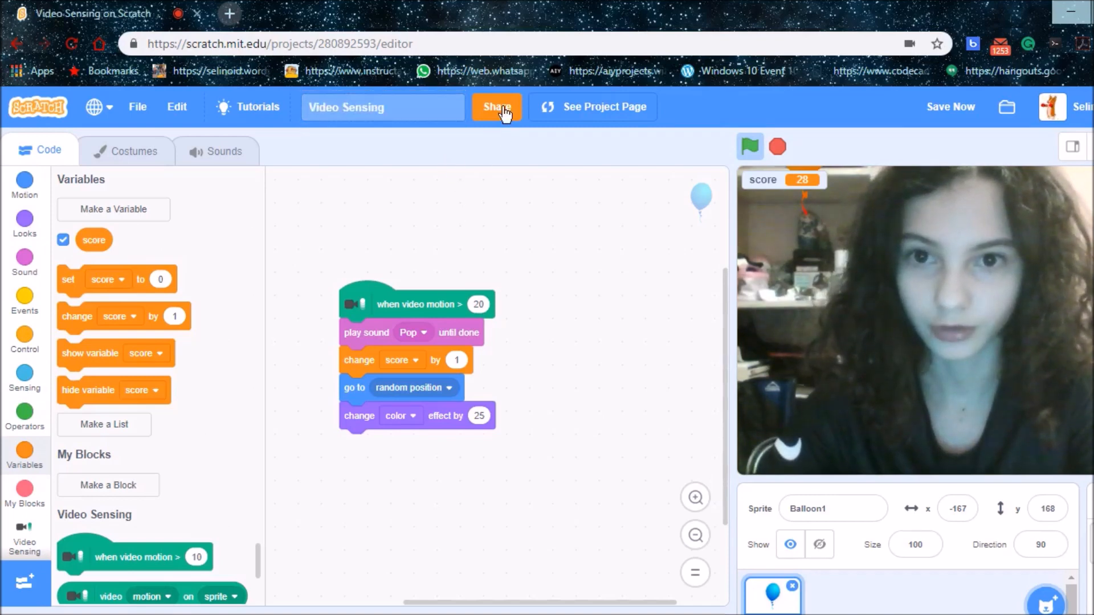
pyautogui.click(497, 106)
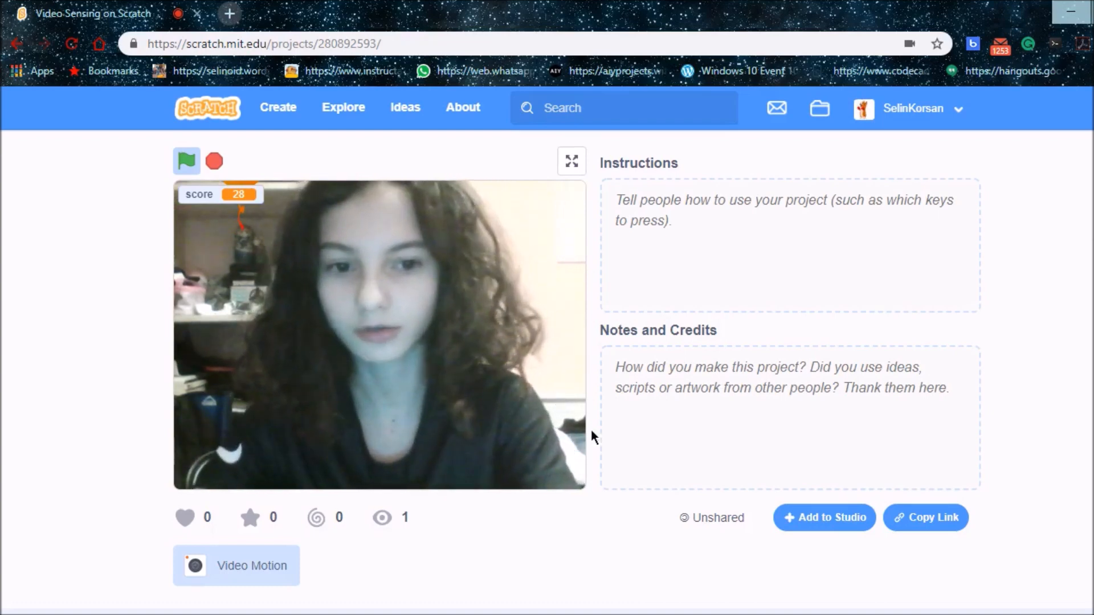
# - Go to My Stuff from the account menu to see my projects and studios
pyautogui.click(824, 518)
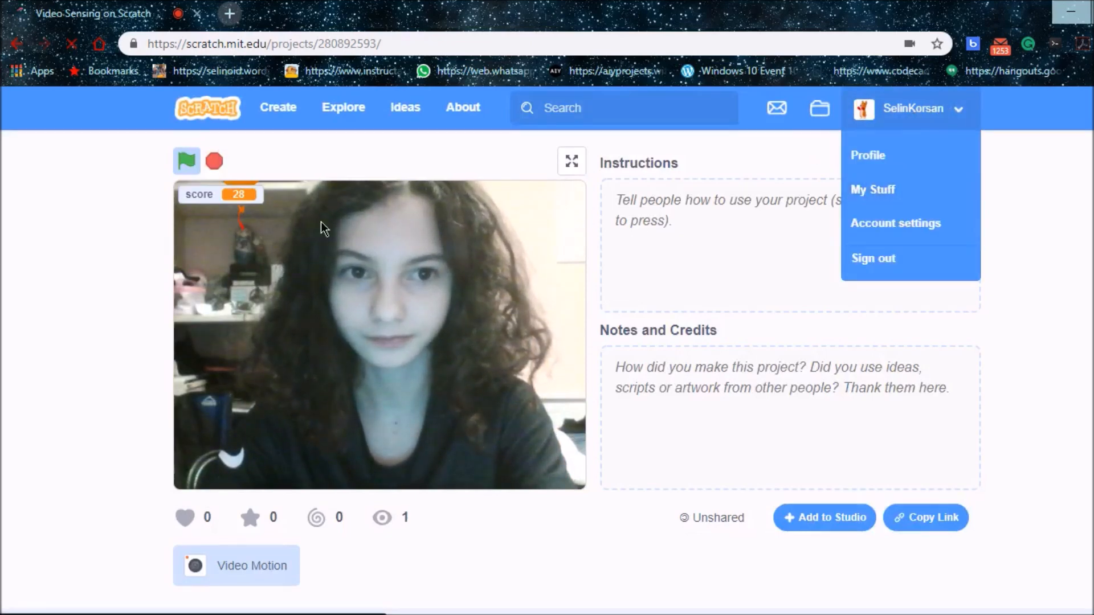
pyautogui.click(873, 189)
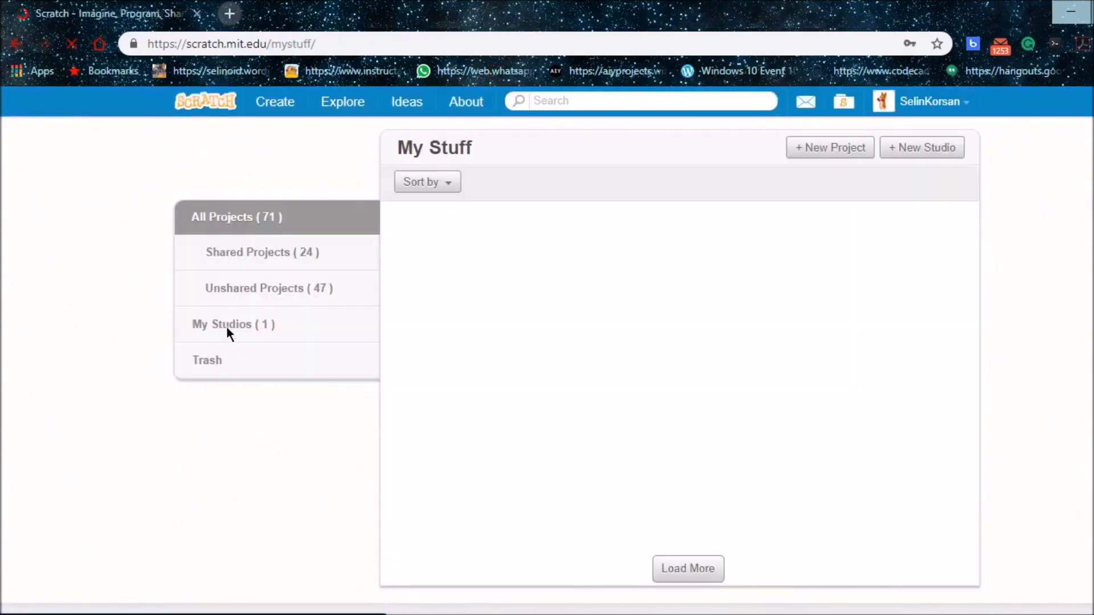
# - Add Video Sensing to the 'My projects for Youtube' studio alongside Translate
pyautogui.click(233, 324)
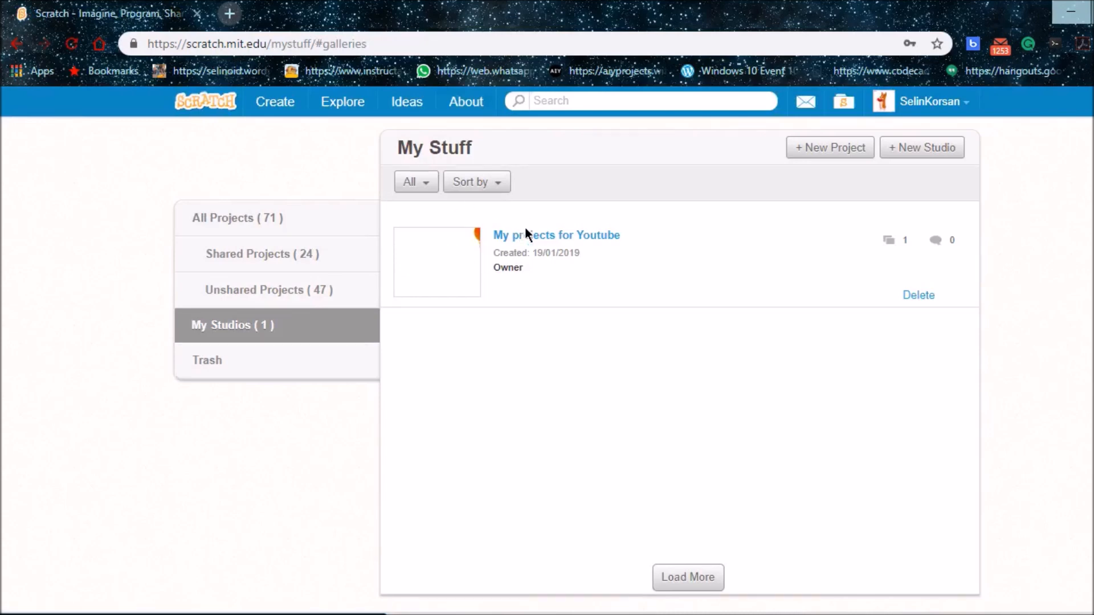
pyautogui.click(557, 235)
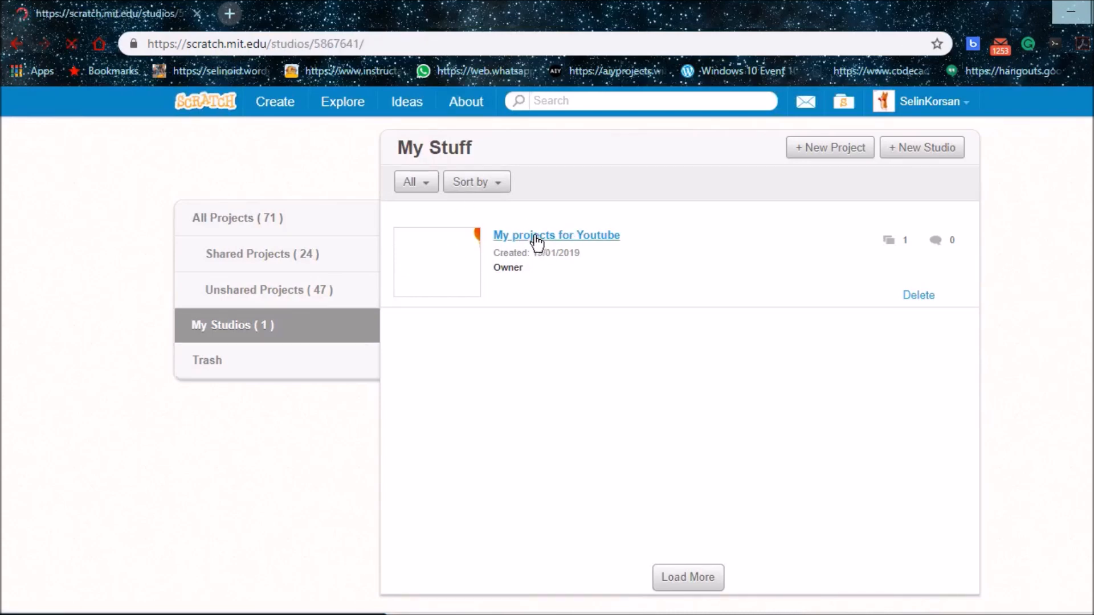
pyautogui.click(556, 235)
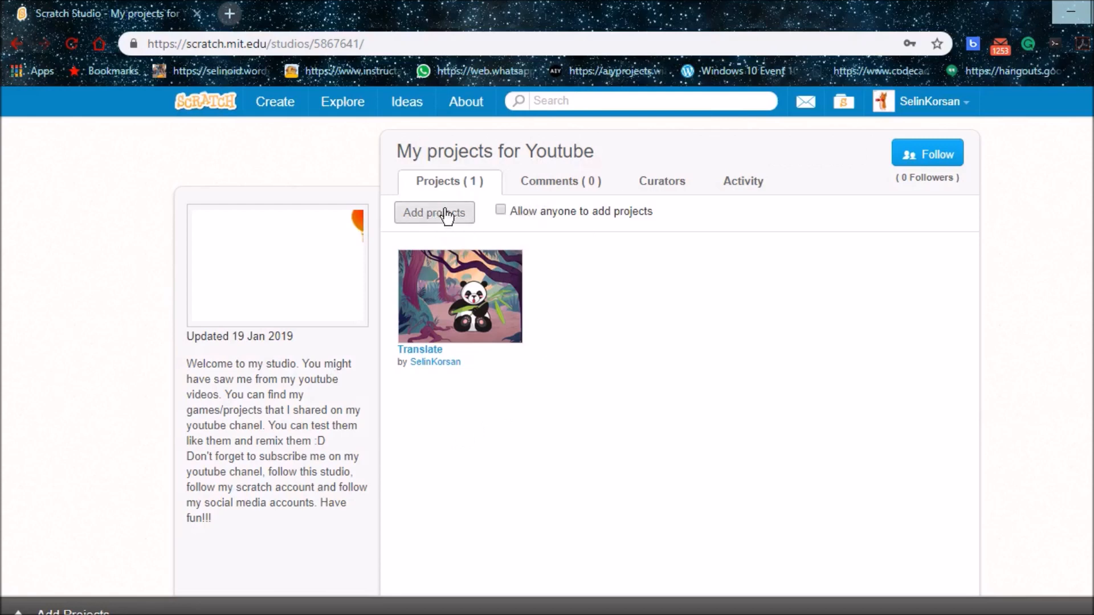
pyautogui.click(433, 213)
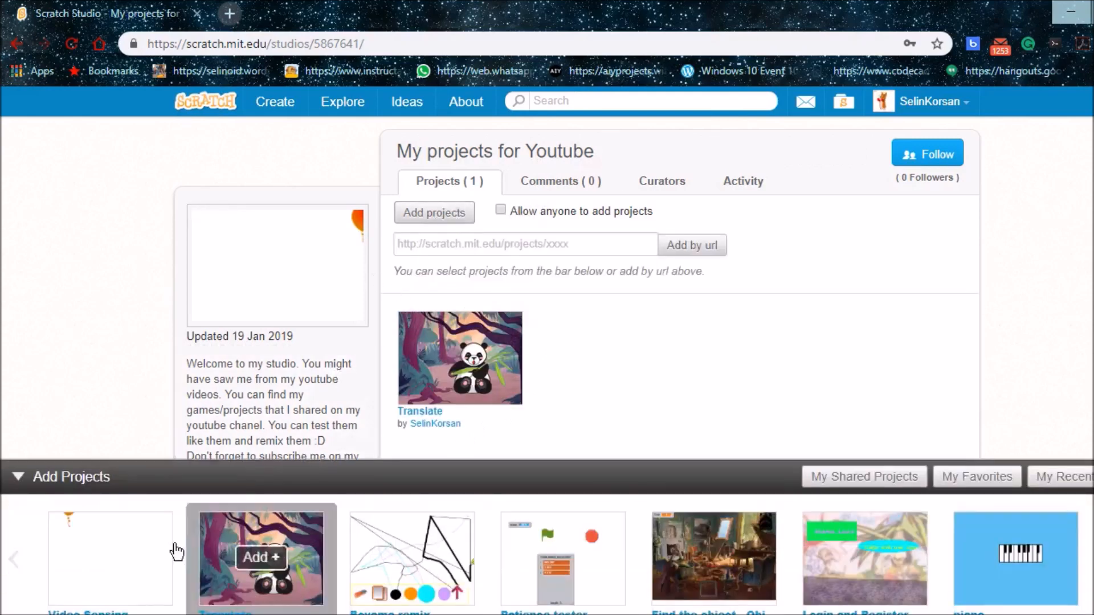
pyautogui.click(109, 557)
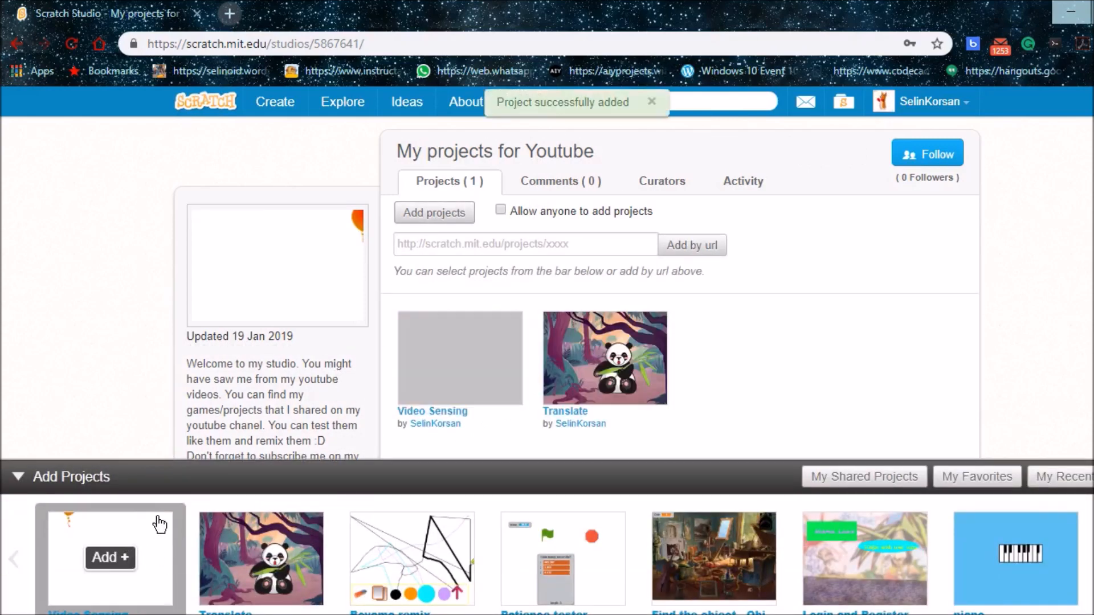